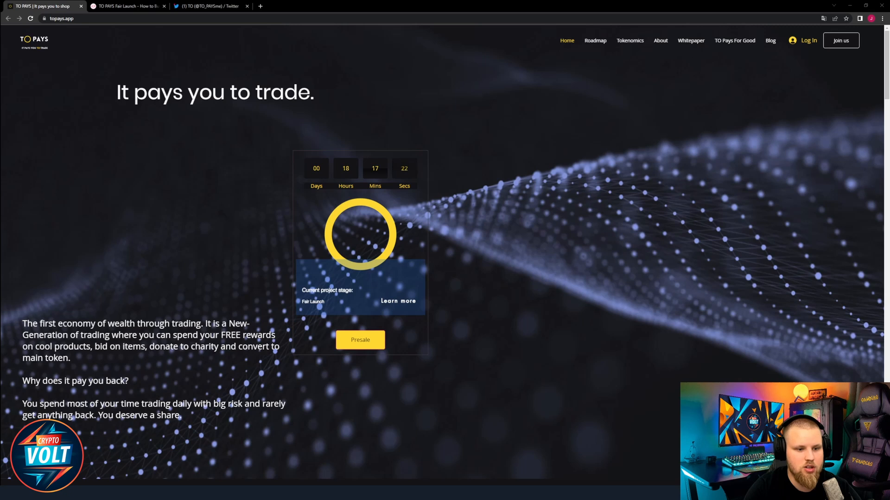
Step: Scroll past the Launch, Building trust and Help others roadmap stages to KYC & Audit
scroll(down, 3)
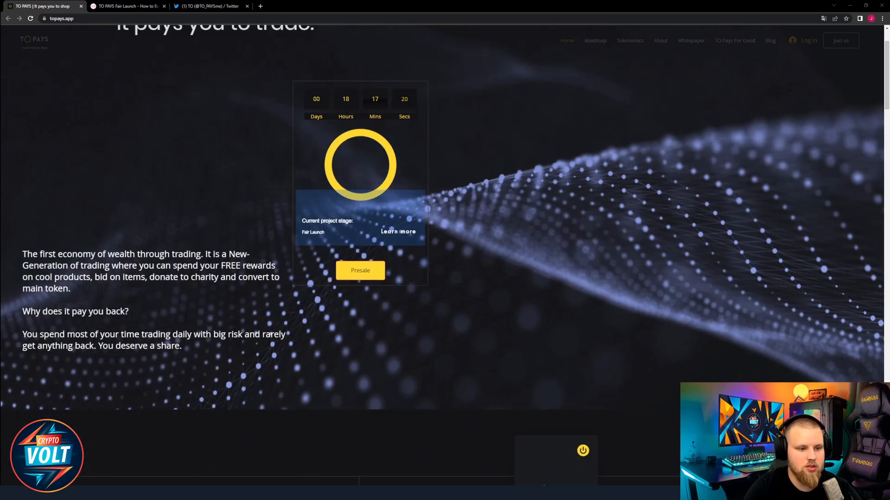
scroll(down, 3)
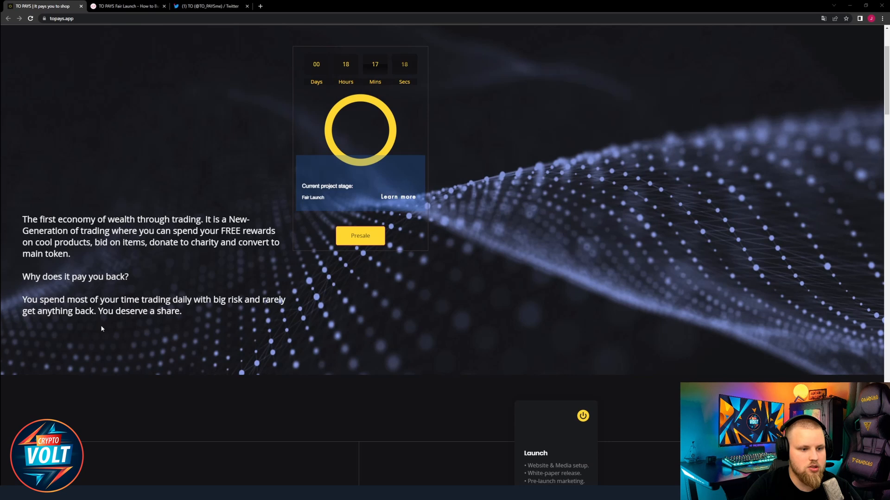
mouse_move(12, 389)
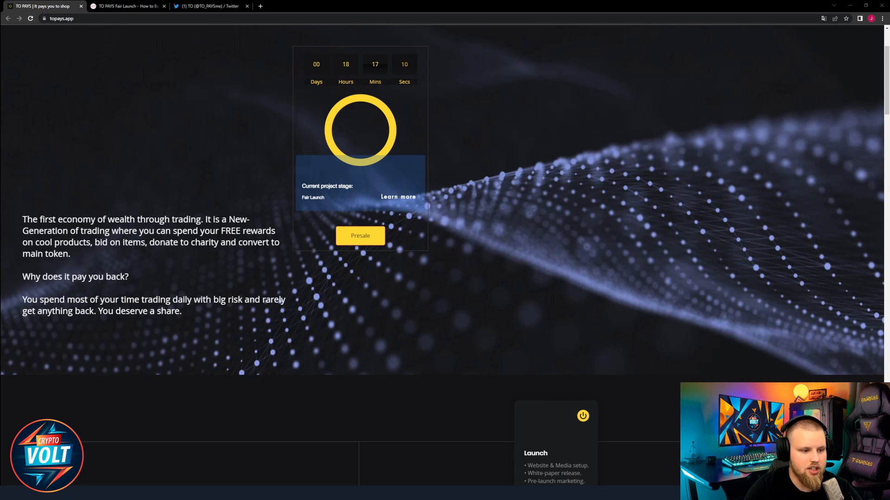
scroll(down, 3)
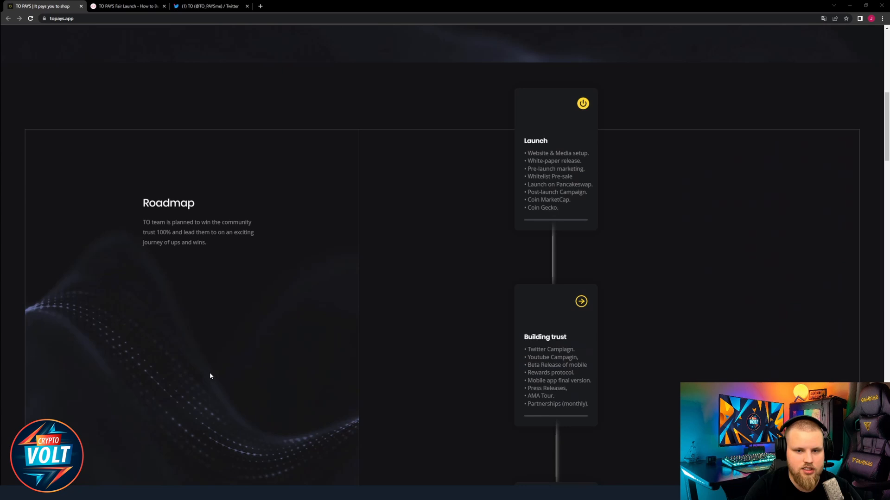
mouse_move(289, 334)
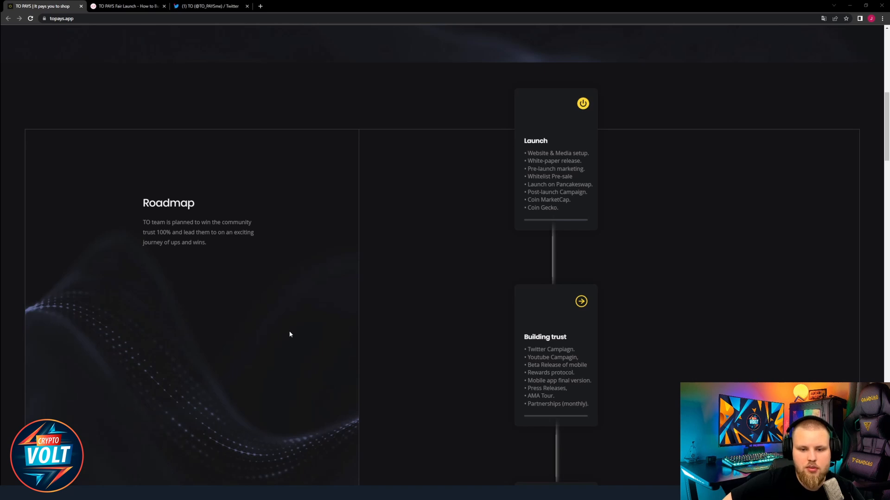
scroll(down, 3)
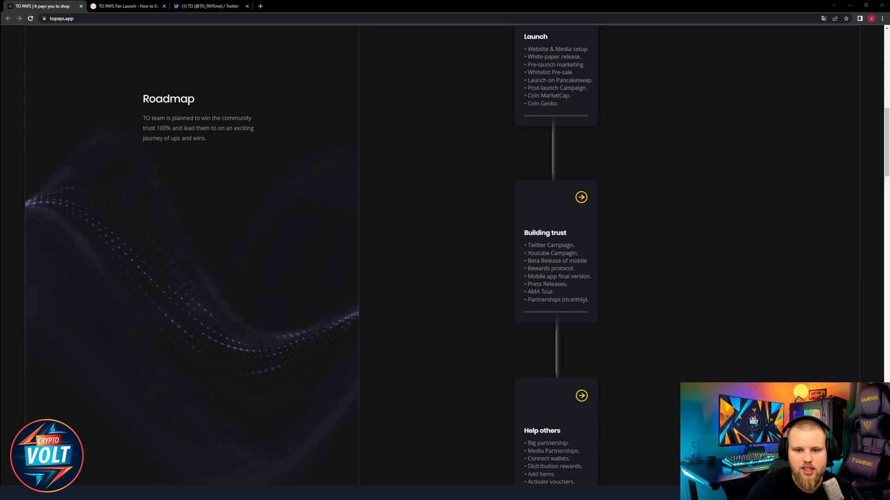
scroll(down, 3)
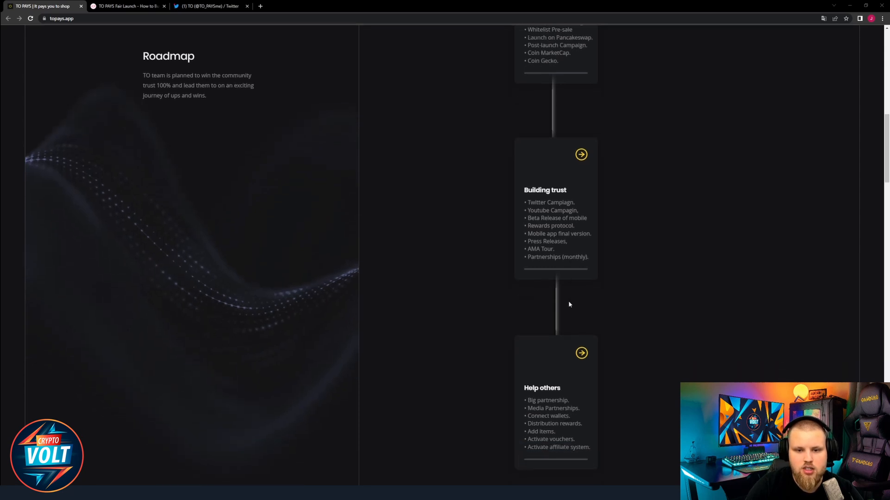
scroll(down, 3)
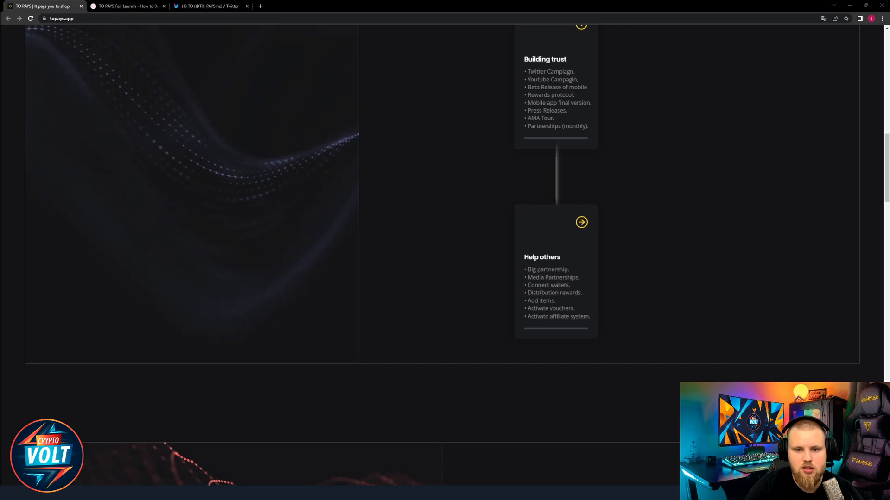
scroll(down, 3)
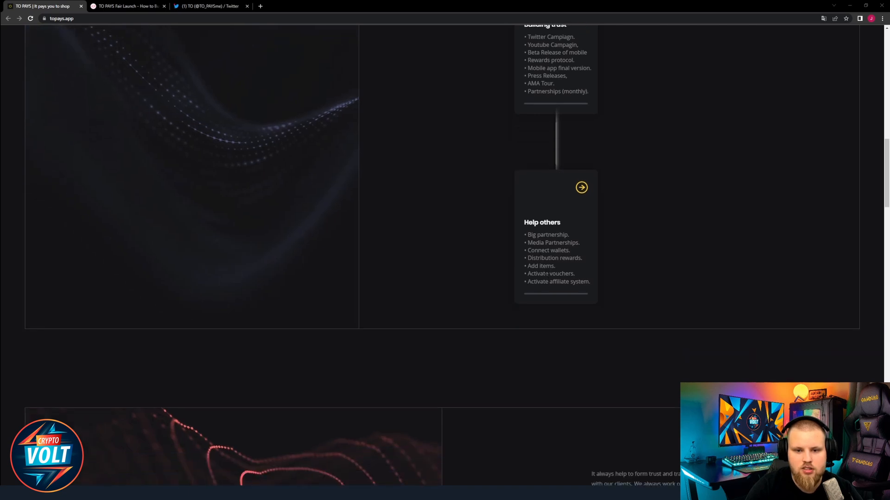
scroll(down, 3)
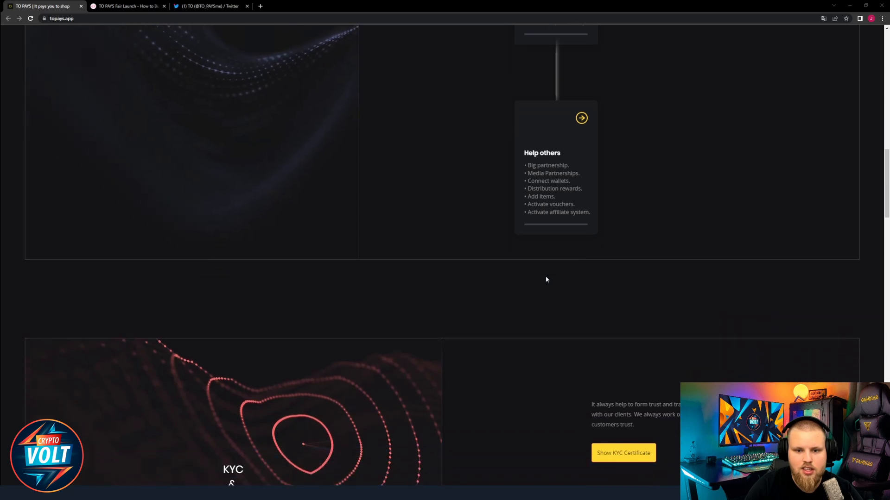
scroll(down, 3)
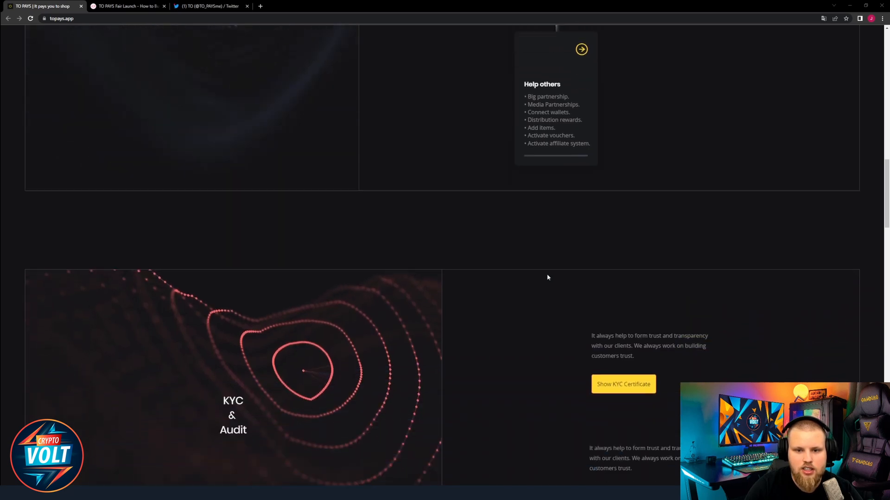
Step: Review the Tokenomics allocations, then view the PinkSale fair launch's token metrics chart
scroll(down, 3)
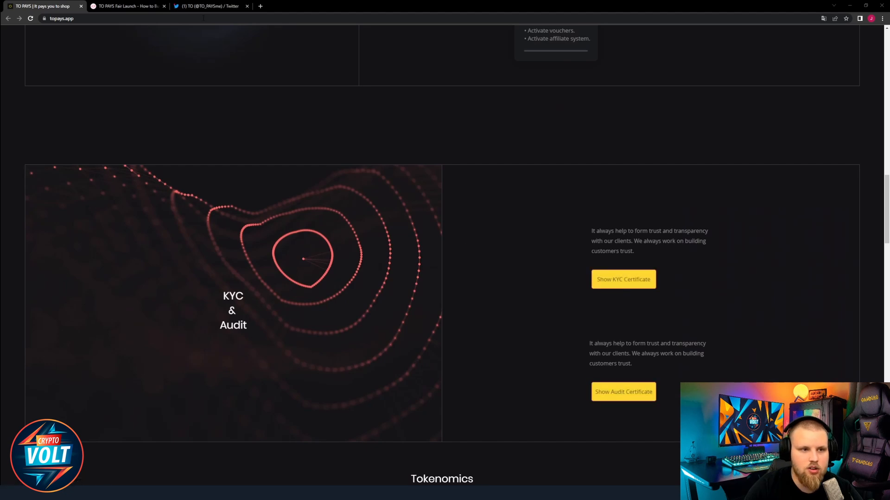
click(128, 6)
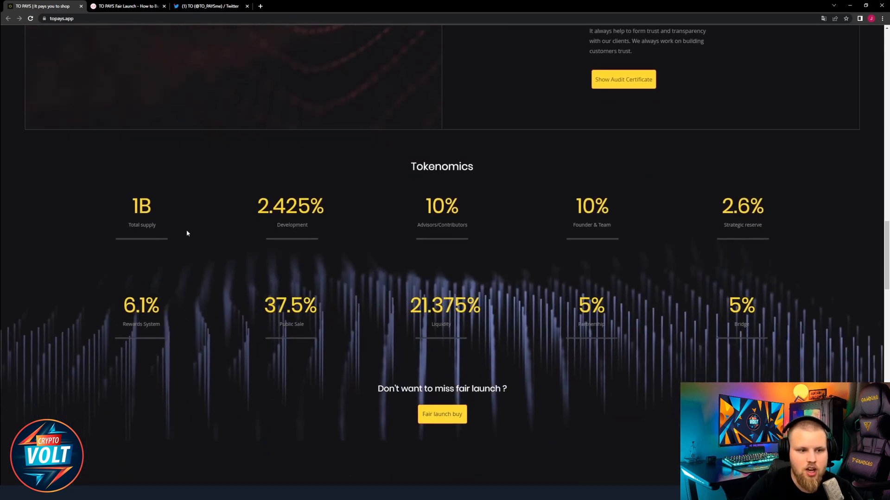
mouse_move(331, 227)
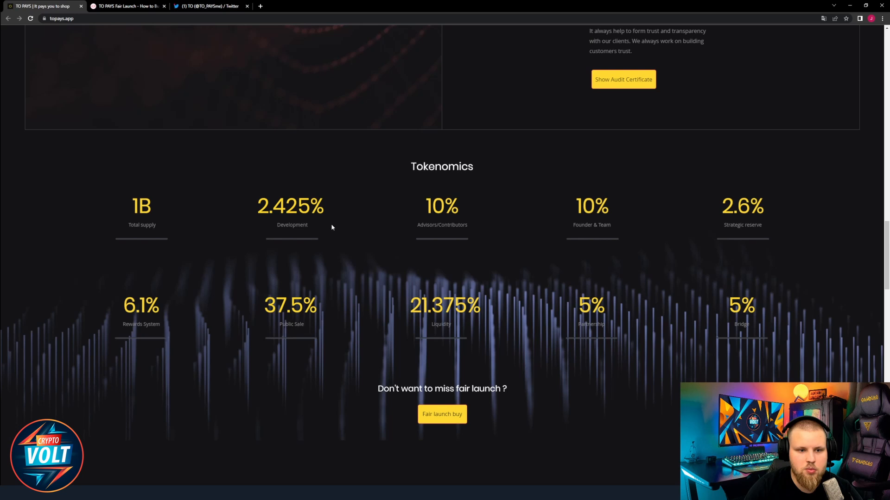
mouse_move(378, 229)
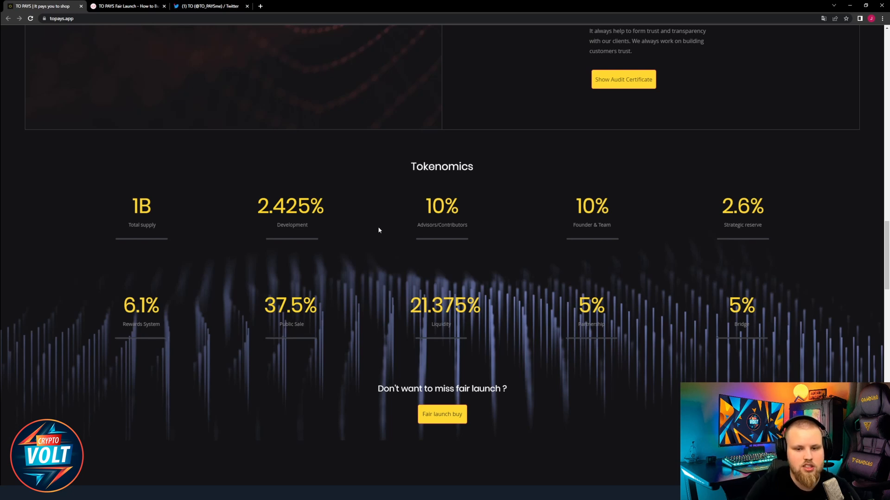
scroll(down, 3)
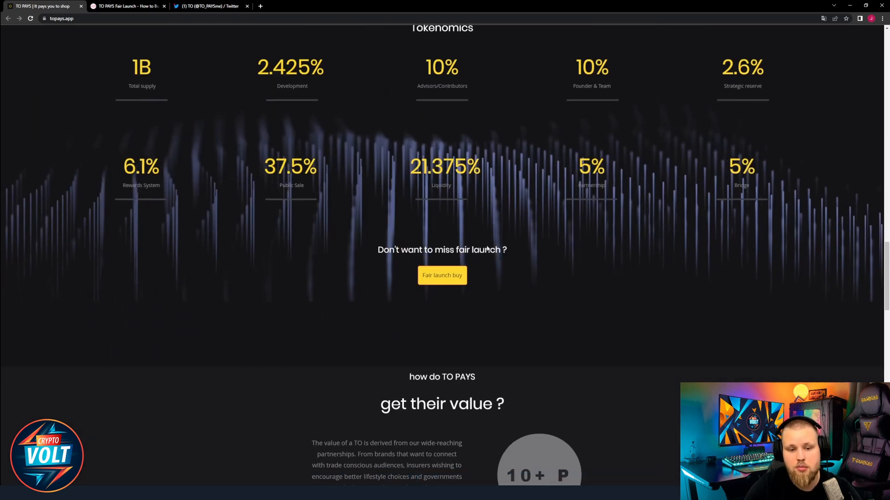
scroll(down, 3)
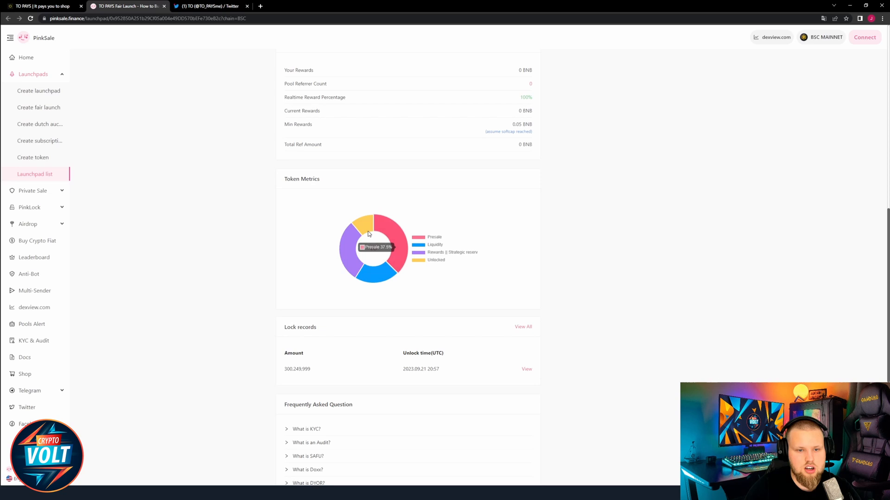
mouse_move(363, 275)
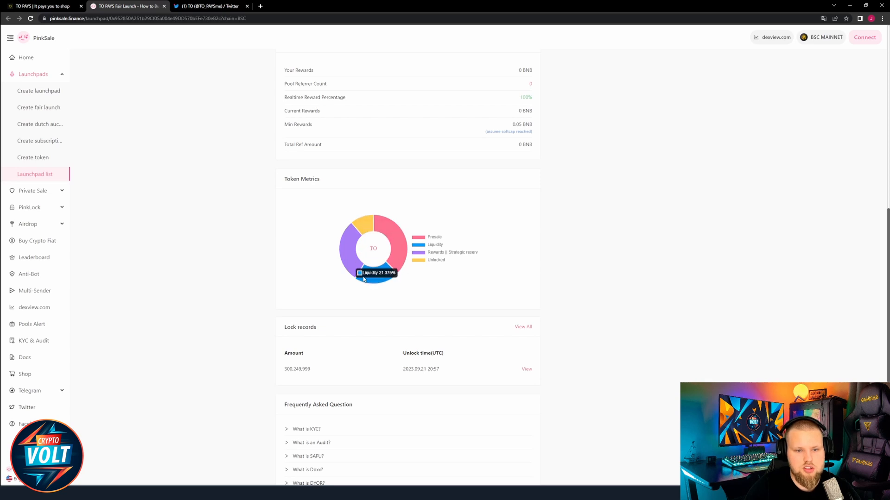
mouse_move(353, 225)
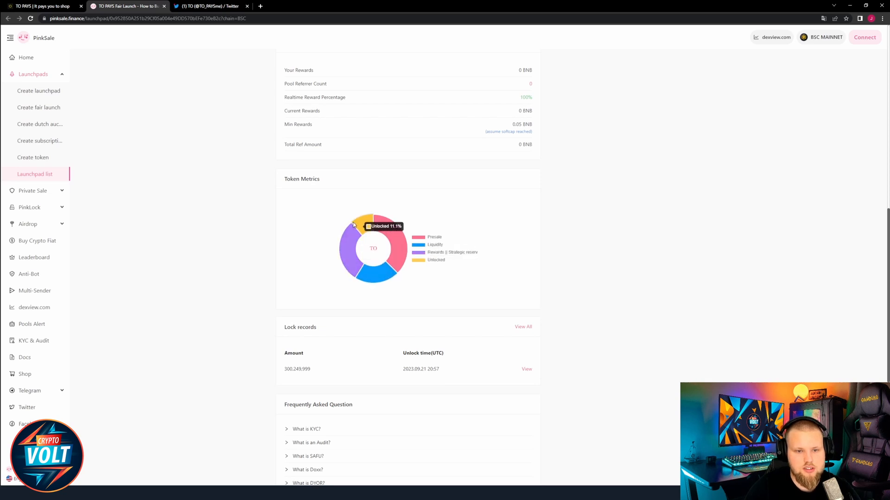
Step: Compare the PinkSale presale, liquidity and unlocked shares, then return to the TO PAYS site
scroll(up, 3)
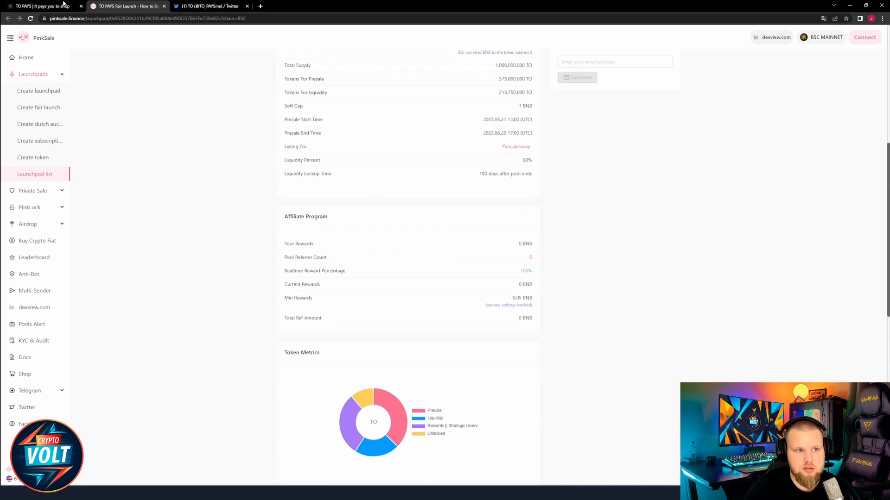
click(43, 6)
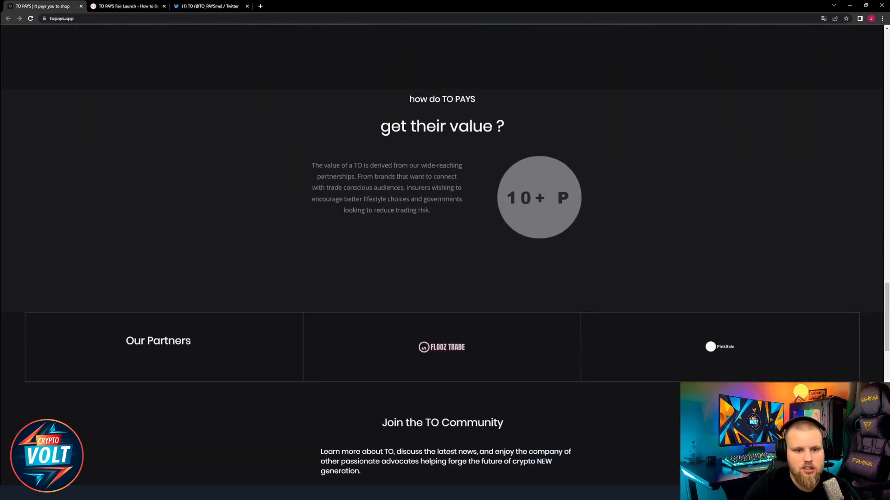
Step: Scroll the TO PAYS homepage back up toward the Whitepaper link
scroll(up, 3)
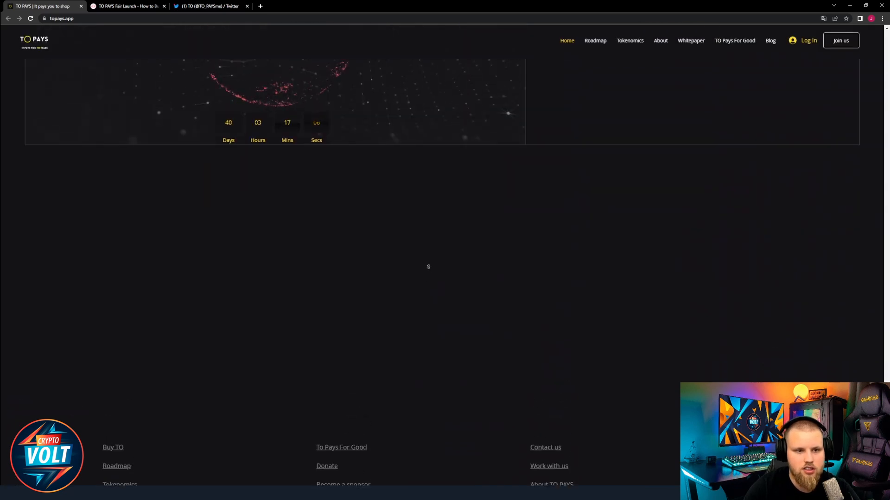
scroll(up, 3)
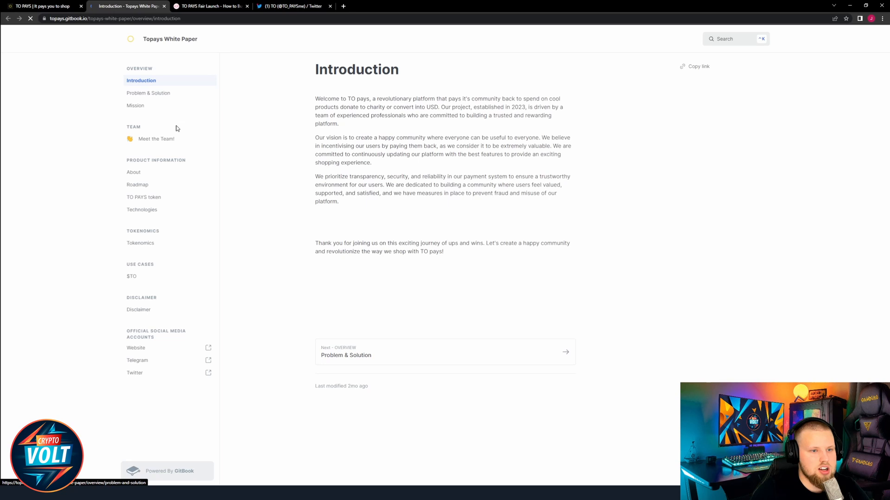
Step: Open the whitepaper's Meet the Team page and scroll through it
click(157, 138)
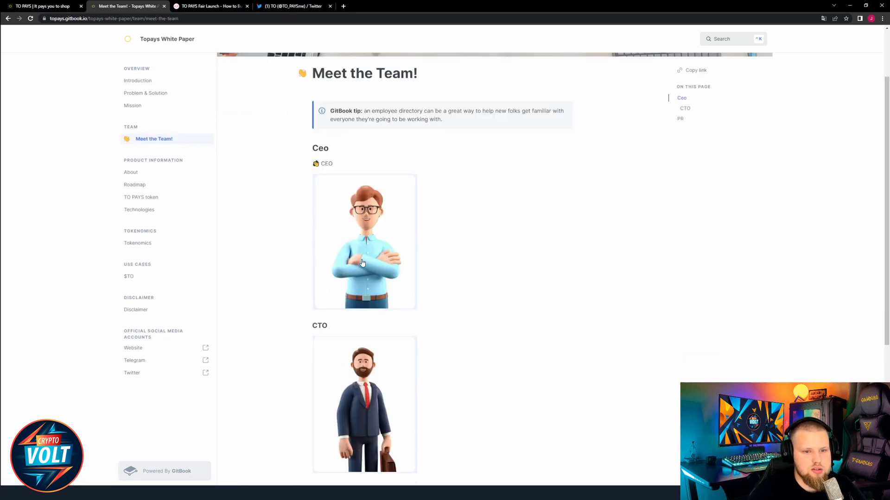
scroll(up, 3)
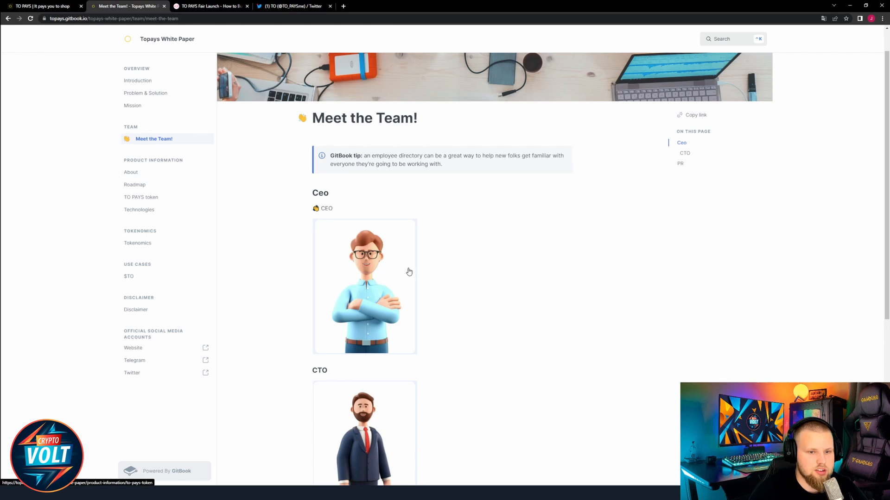
scroll(down, 3)
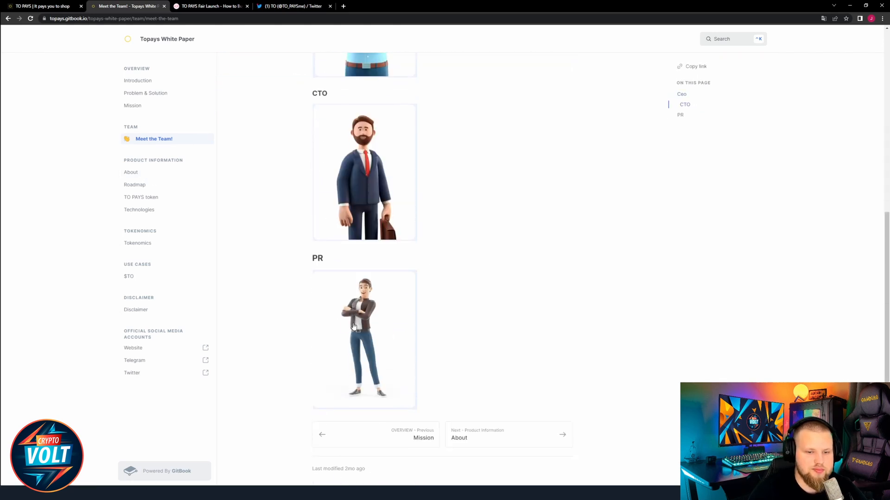
scroll(up, 3)
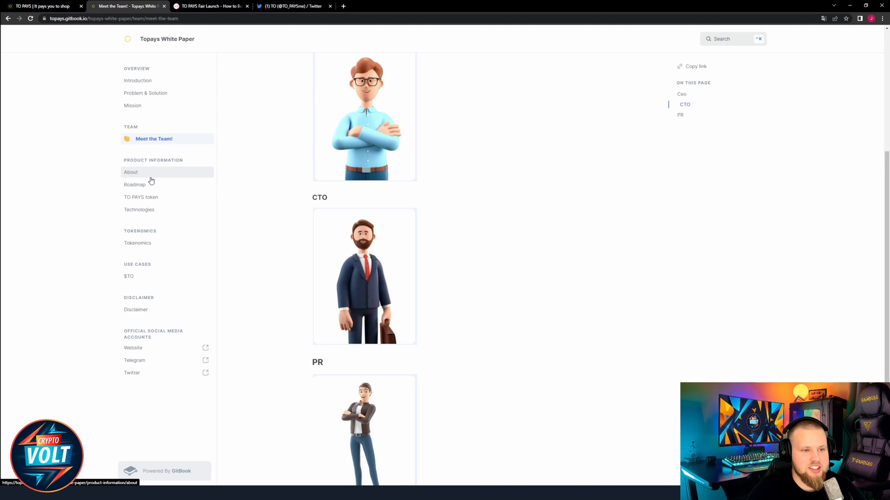
Step: Browse the Roadmap, TO PAYS token, Technologies and $TO use cases pages
click(135, 184)
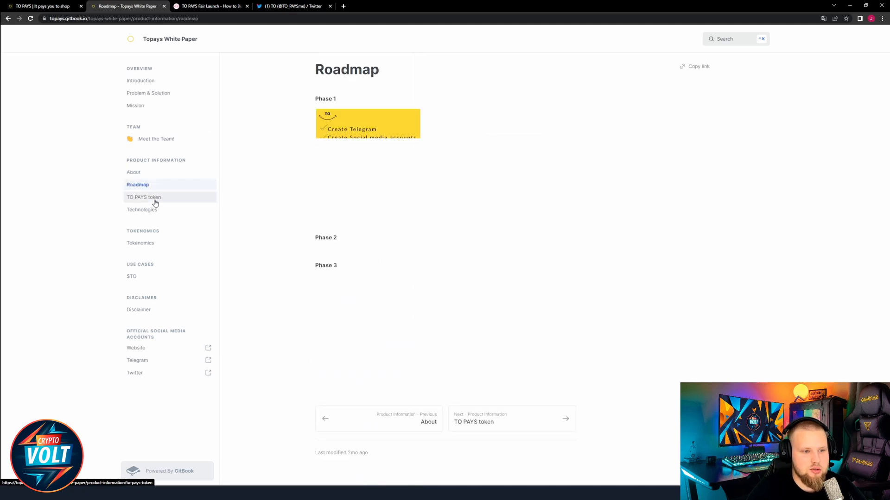
click(143, 197)
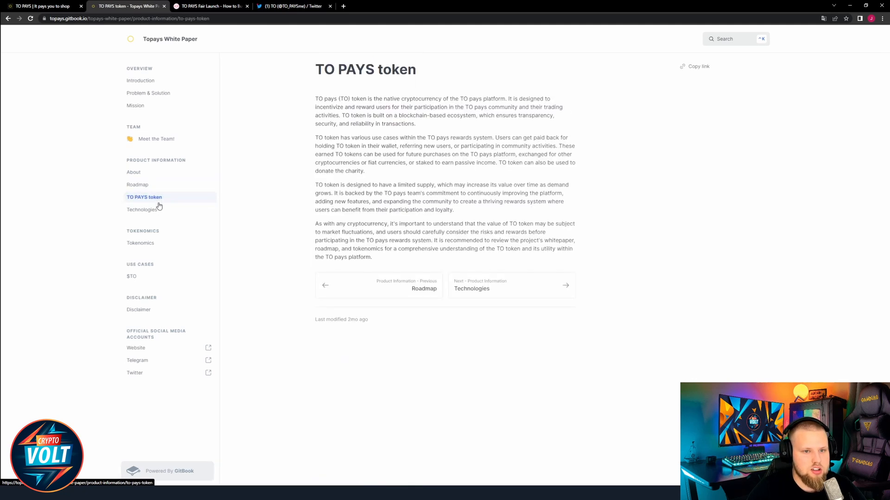
click(143, 210)
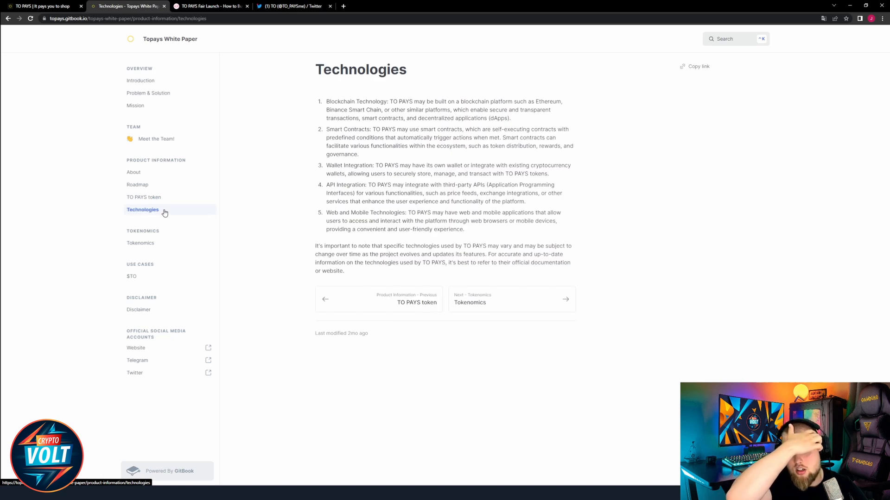
mouse_move(225, 157)
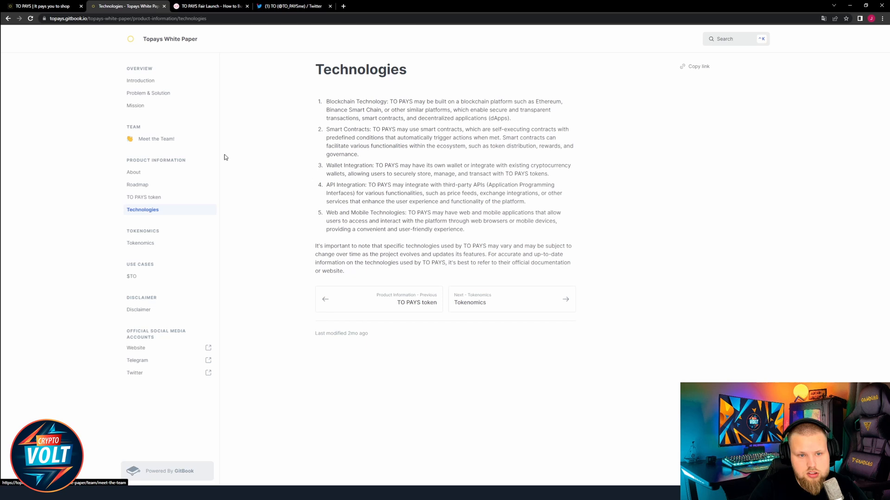
mouse_move(424, 202)
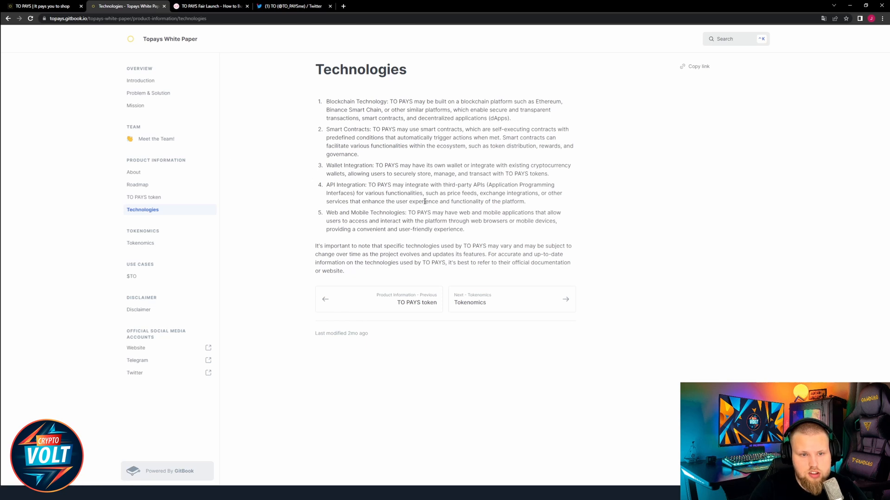
click(140, 243)
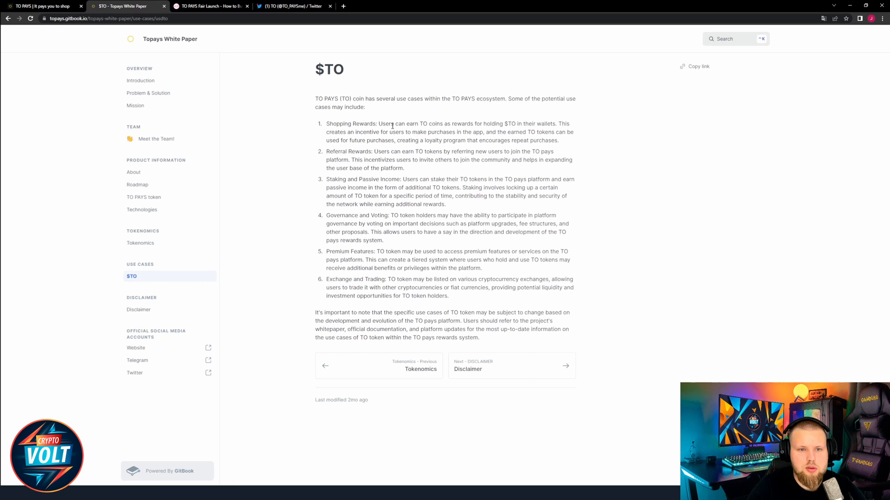
mouse_move(465, 128)
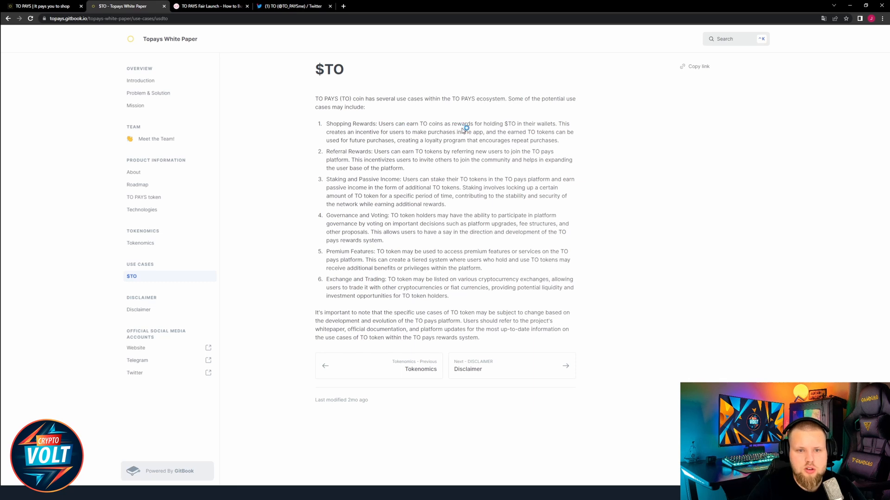
mouse_move(465, 128)
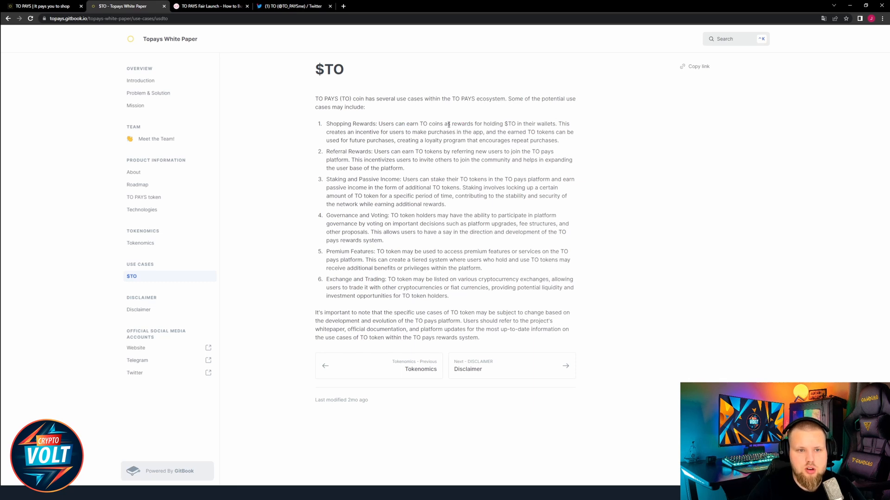
mouse_move(467, 139)
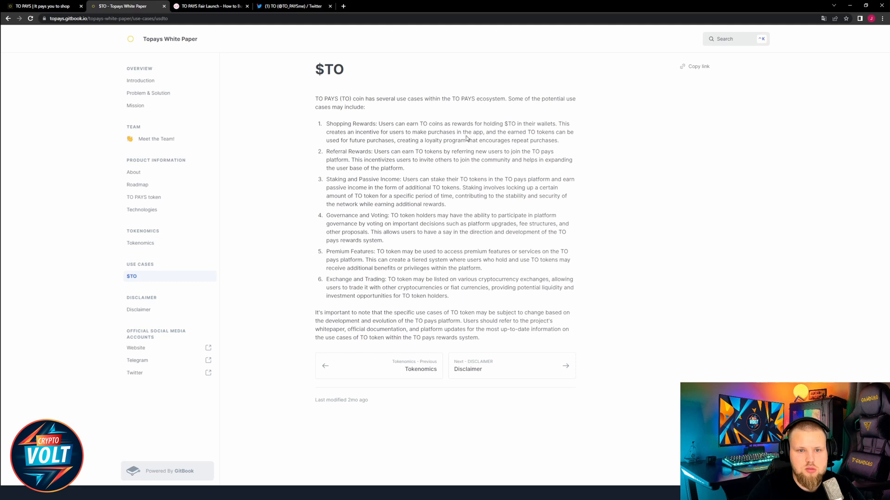
mouse_move(502, 154)
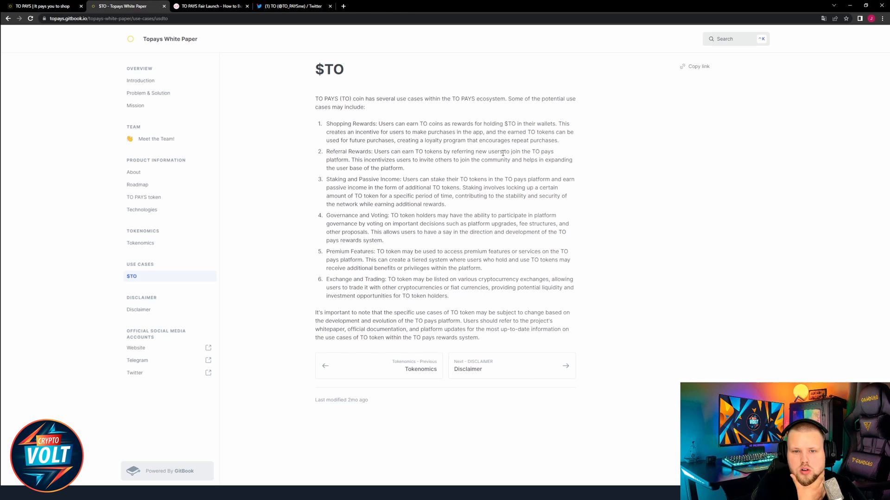
mouse_move(485, 123)
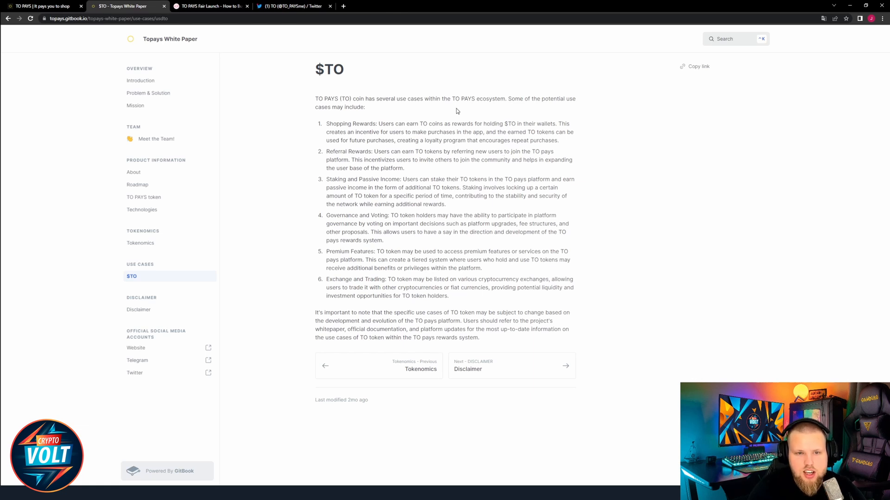
mouse_move(449, 161)
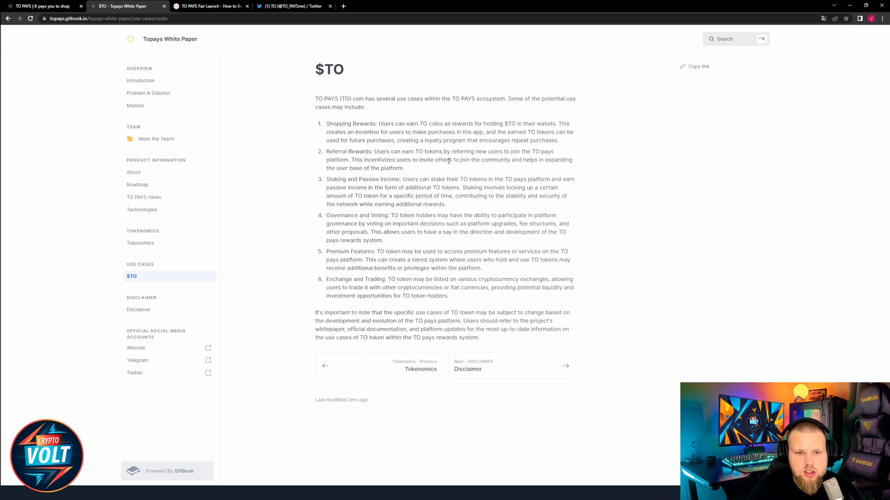
mouse_move(343, 177)
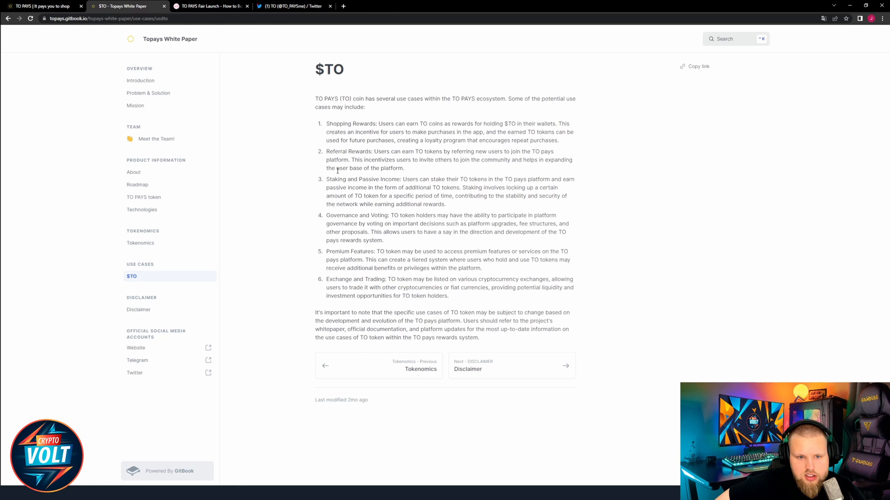
mouse_move(177, 368)
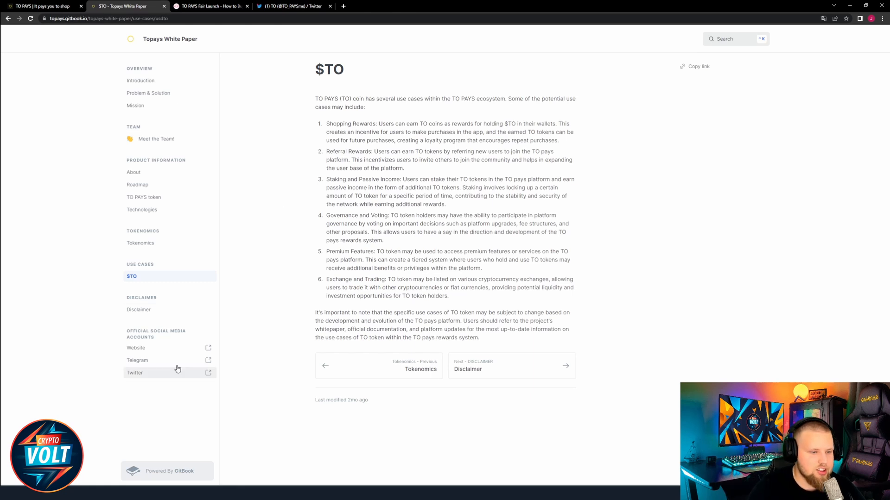
mouse_move(381, 287)
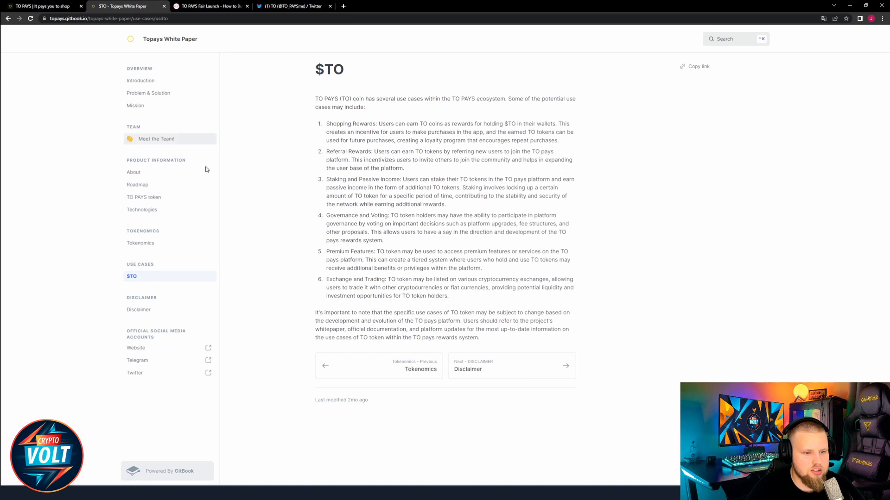
mouse_move(131, 58)
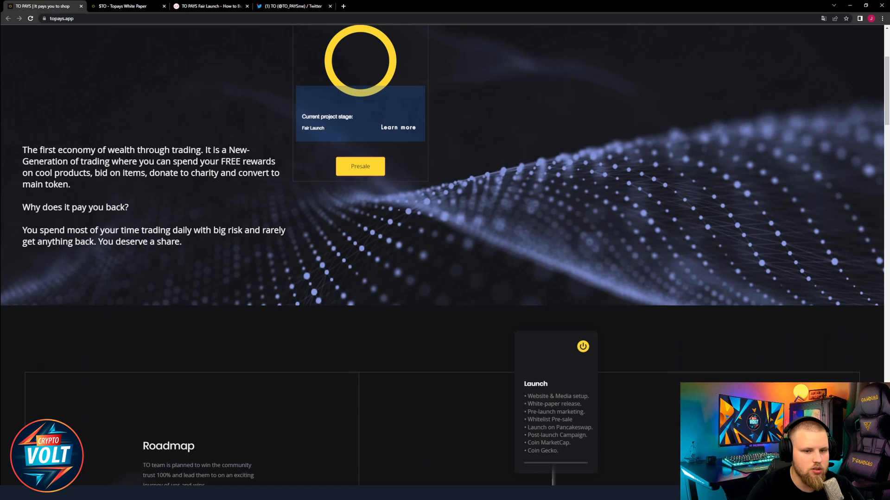
scroll(up, 3)
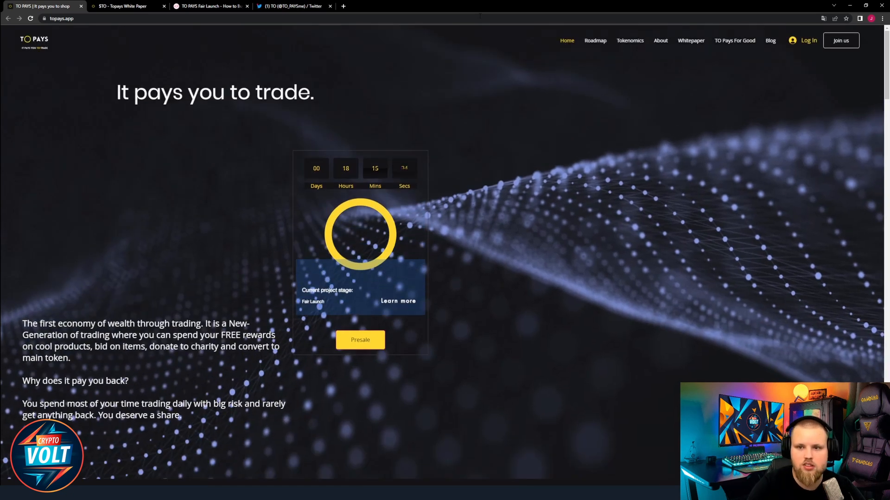
click(734, 40)
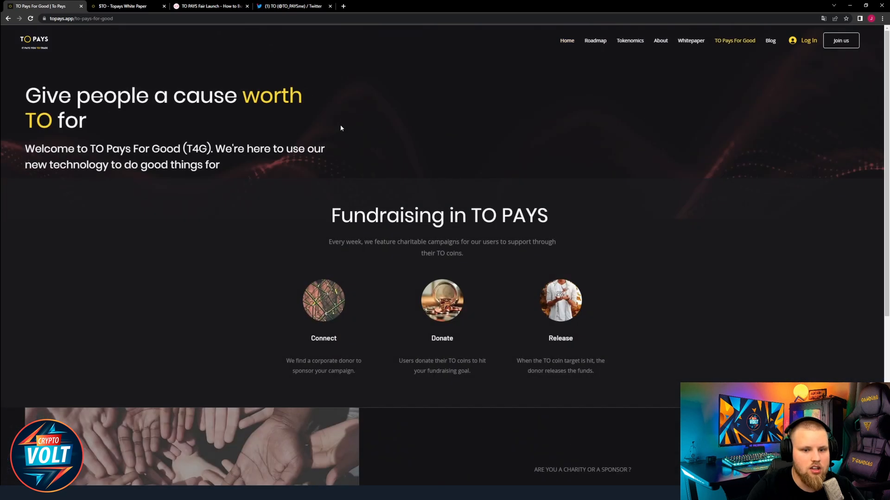
mouse_move(372, 159)
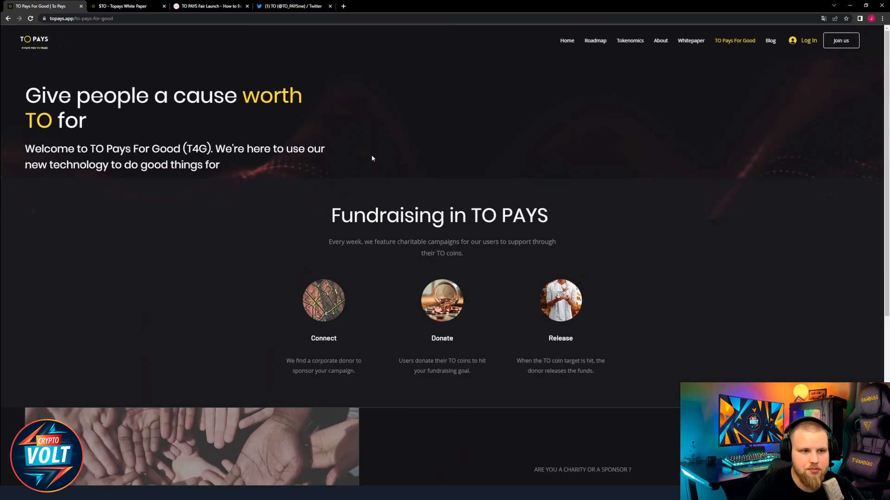
mouse_move(630, 41)
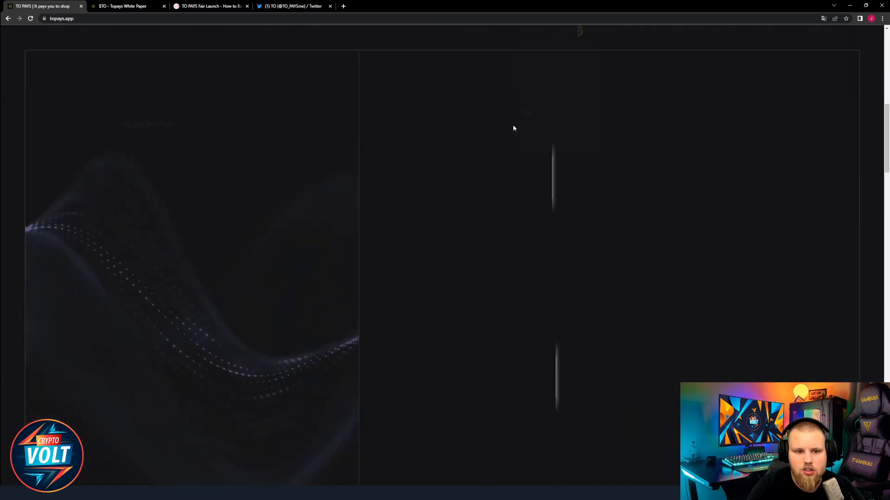
scroll(down, 3)
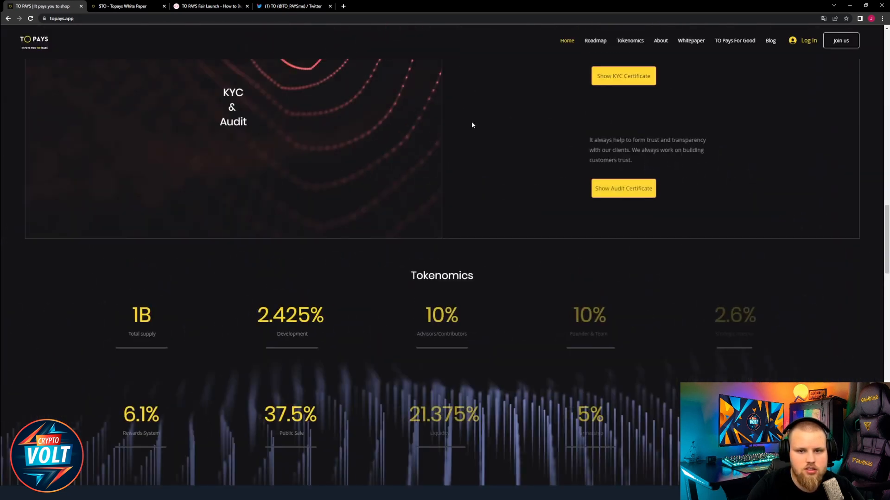
scroll(down, 3)
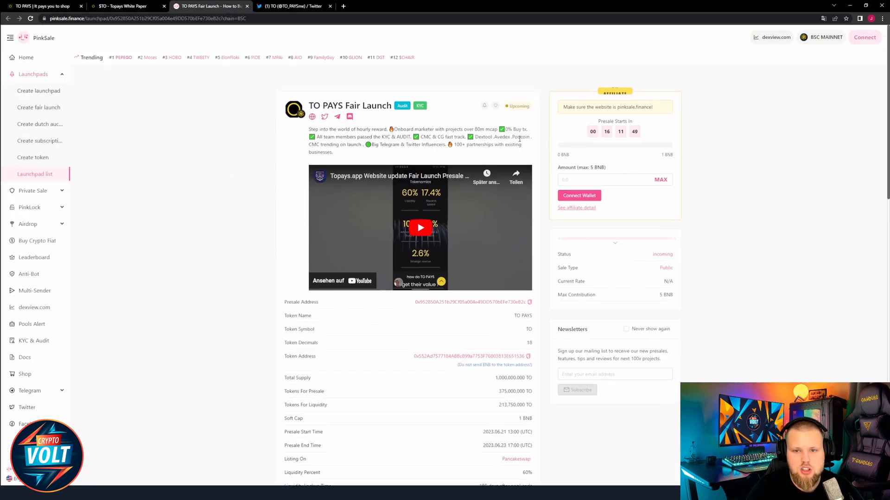
Step: Scroll through the TO PAYS Fair Launch presale and token supply details
scroll(down, 3)
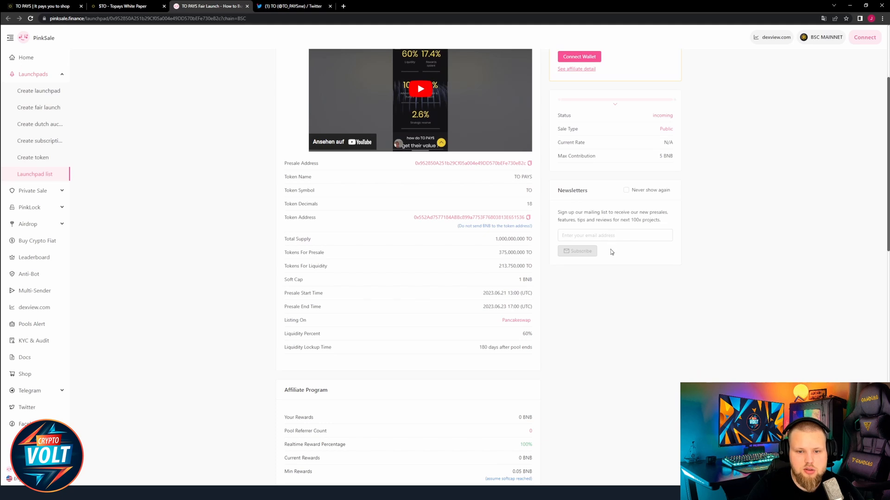
mouse_move(598, 289)
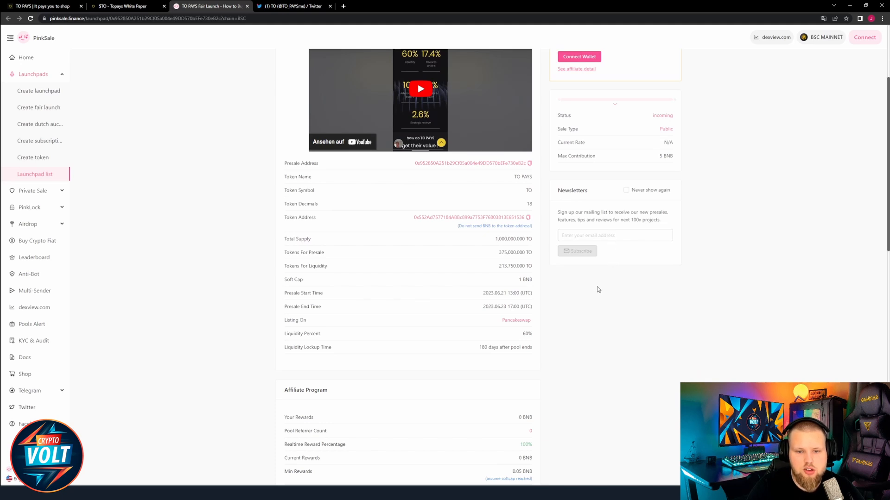
scroll(up, 3)
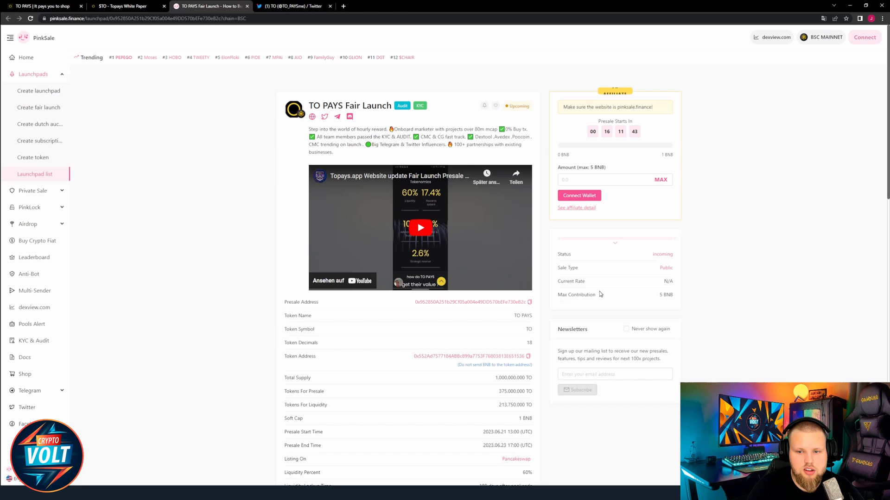
mouse_move(661, 303)
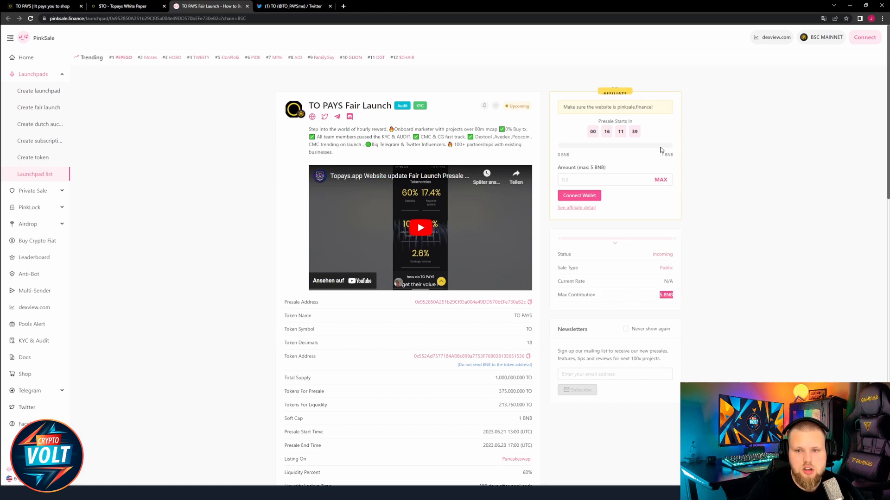
scroll(down, 3)
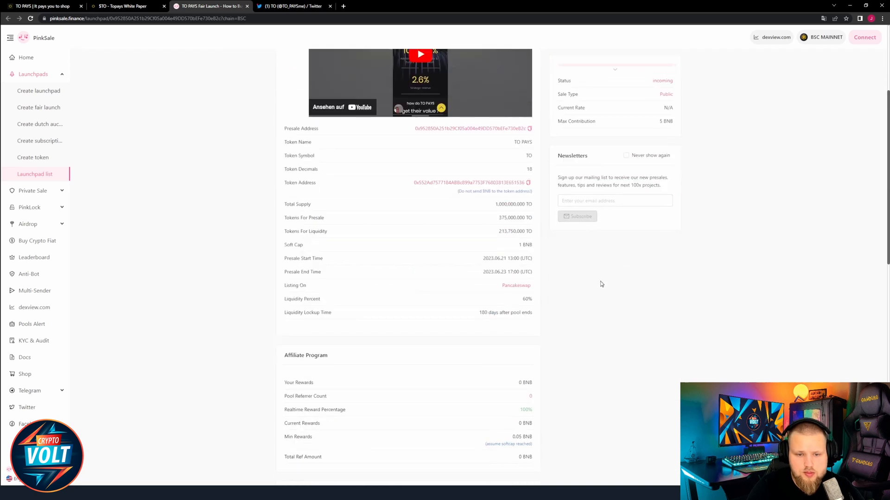
scroll(down, 3)
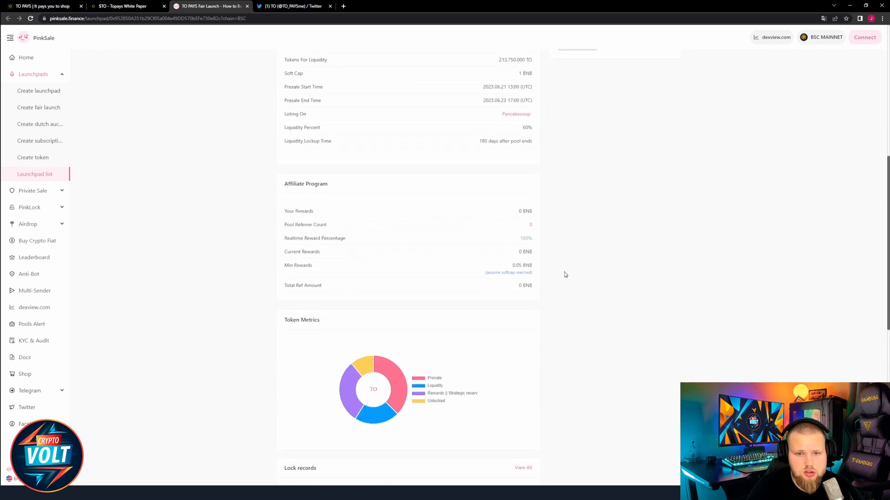
scroll(up, 3)
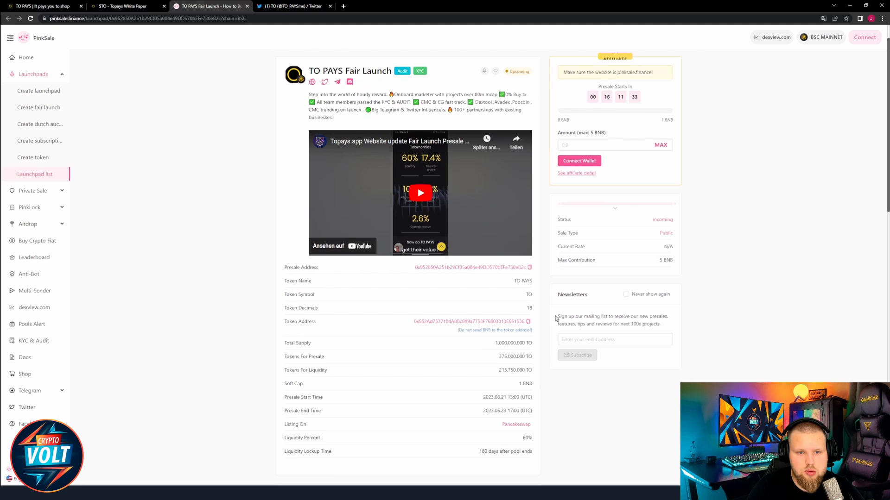
scroll(up, 3)
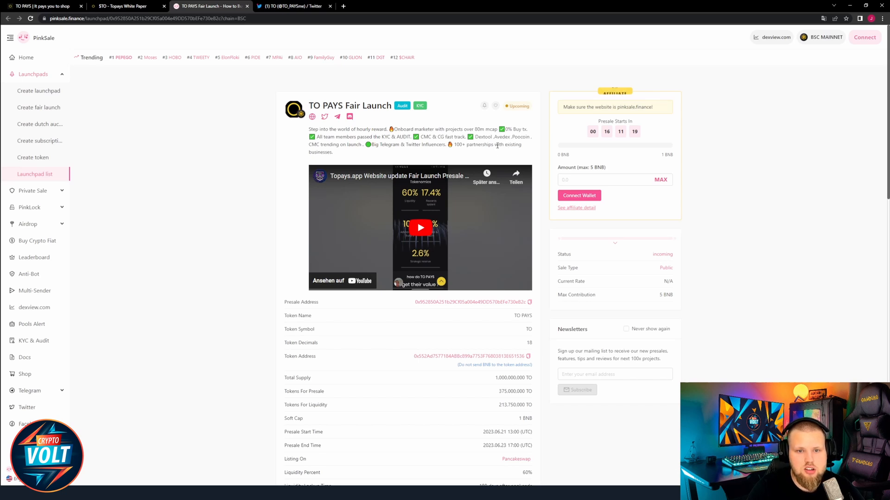
Step: Review the liquidity, affiliate program and token metrics, then bring up the TO PAYS Twitter profile
scroll(down, 3)
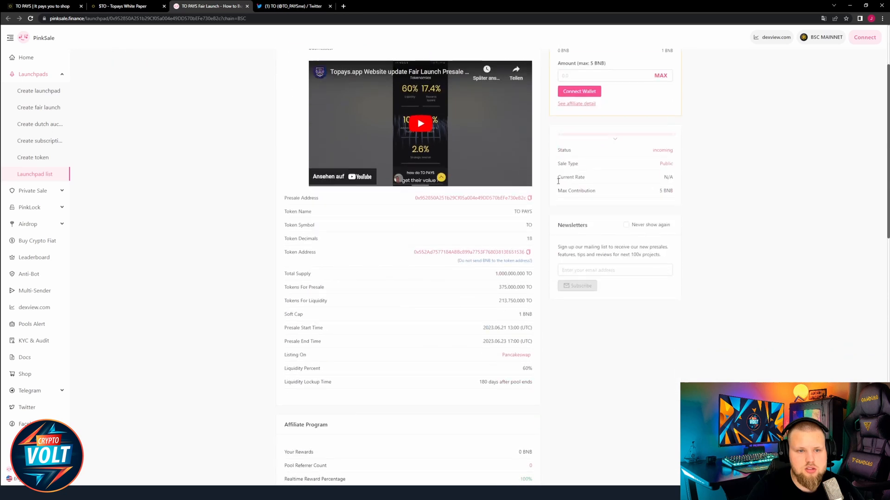
scroll(down, 3)
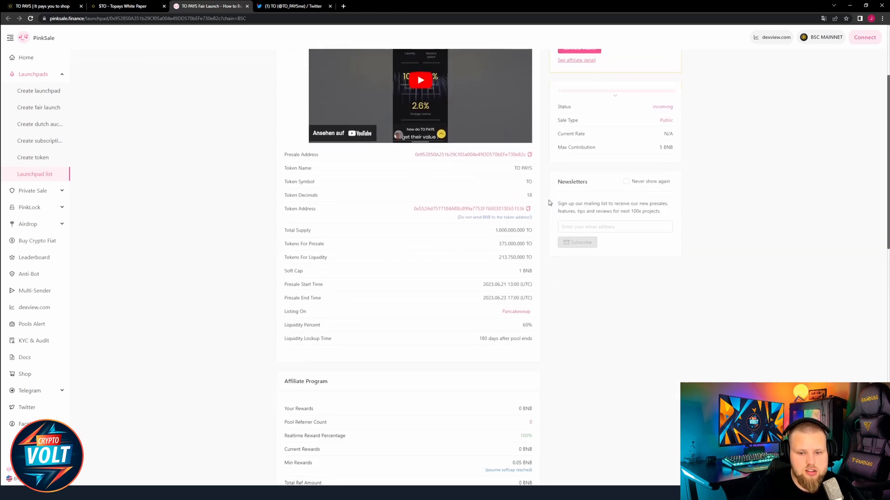
scroll(down, 3)
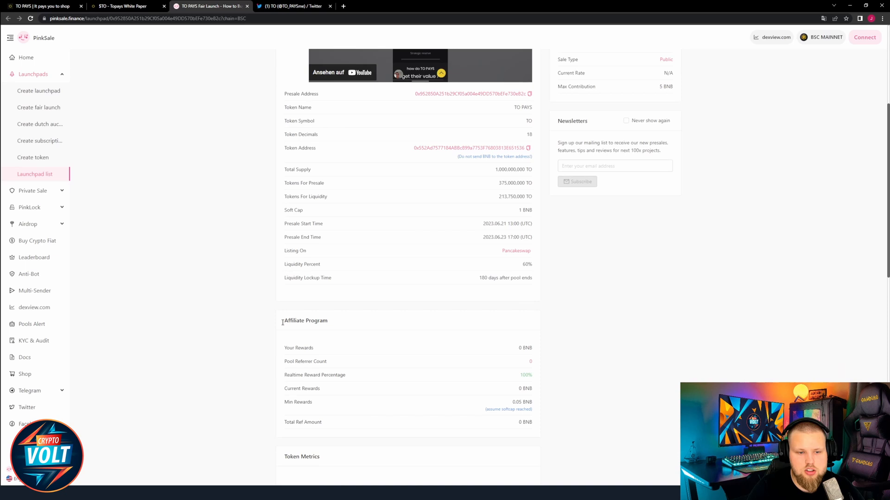
scroll(up, 3)
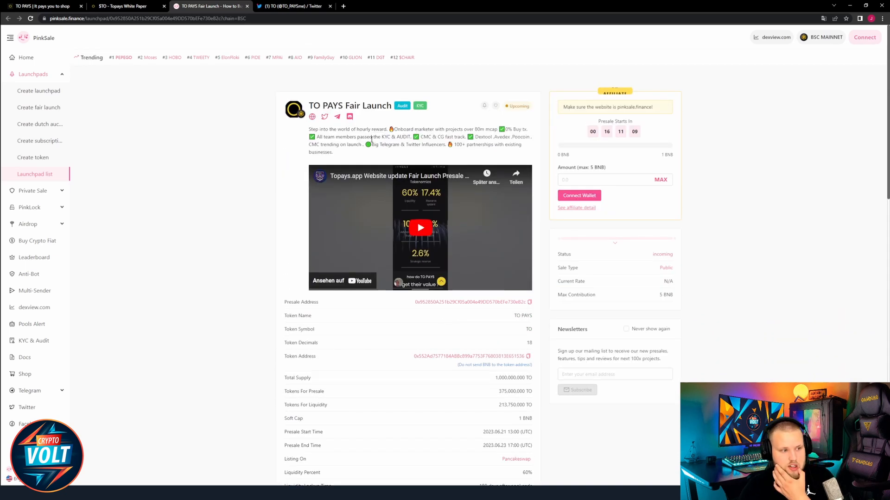
click(293, 6)
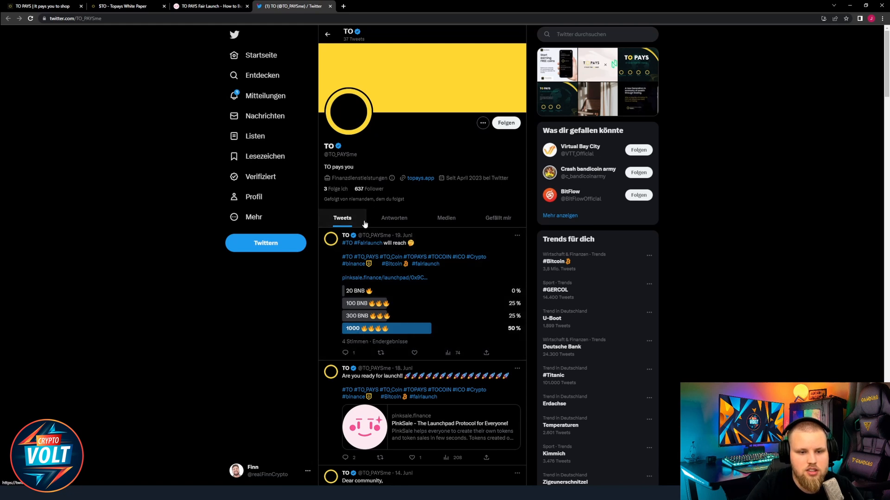
Step: Scroll through the TO PAYS launch, partnership and app tweets, then back up
scroll(down, 3)
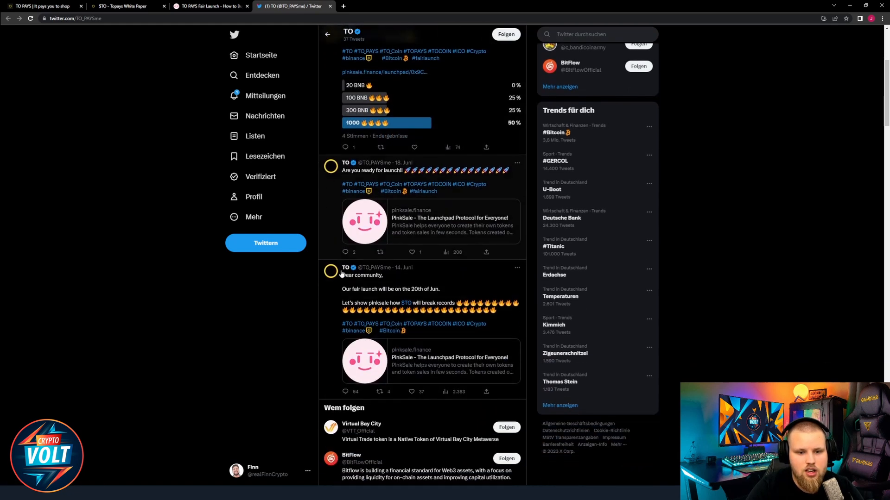
scroll(down, 3)
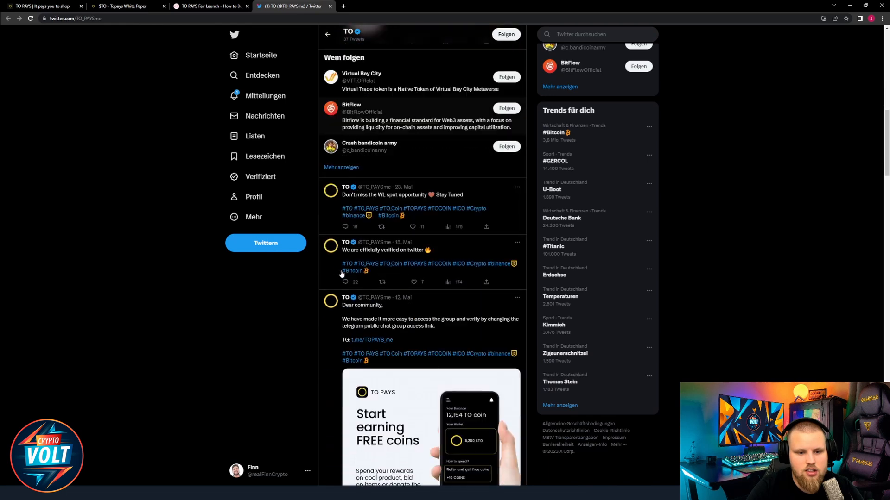
scroll(down, 3)
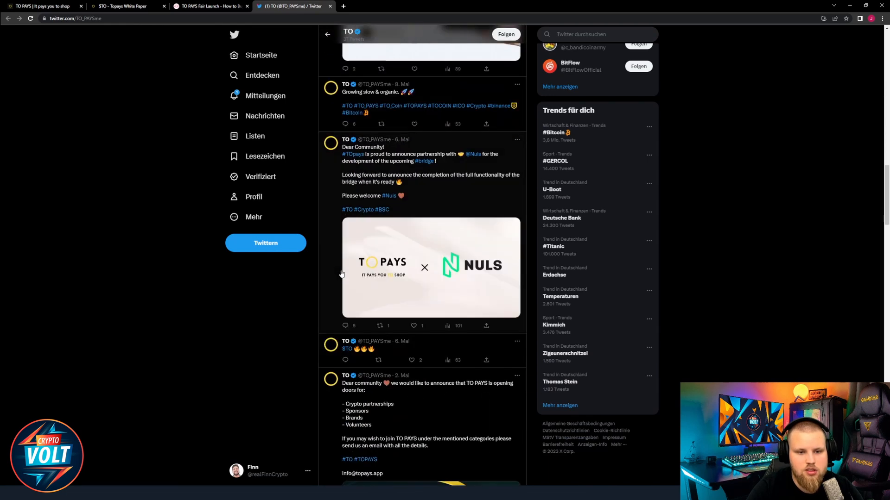
scroll(down, 3)
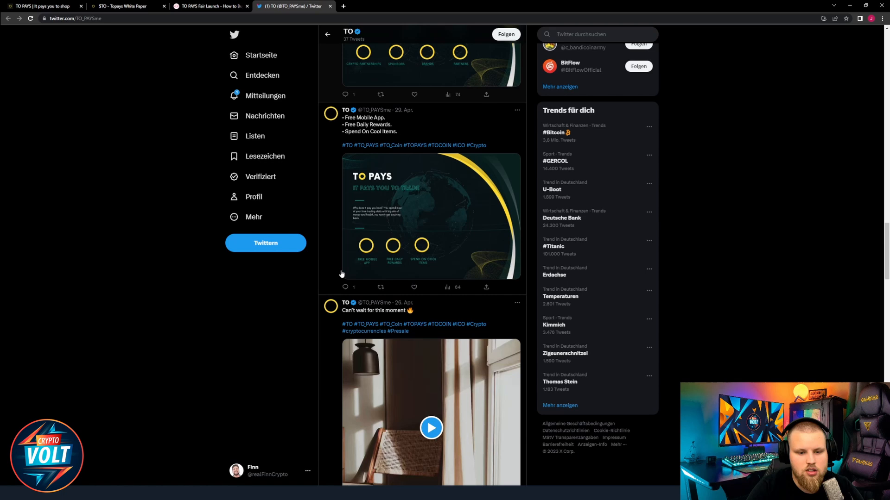
scroll(down, 3)
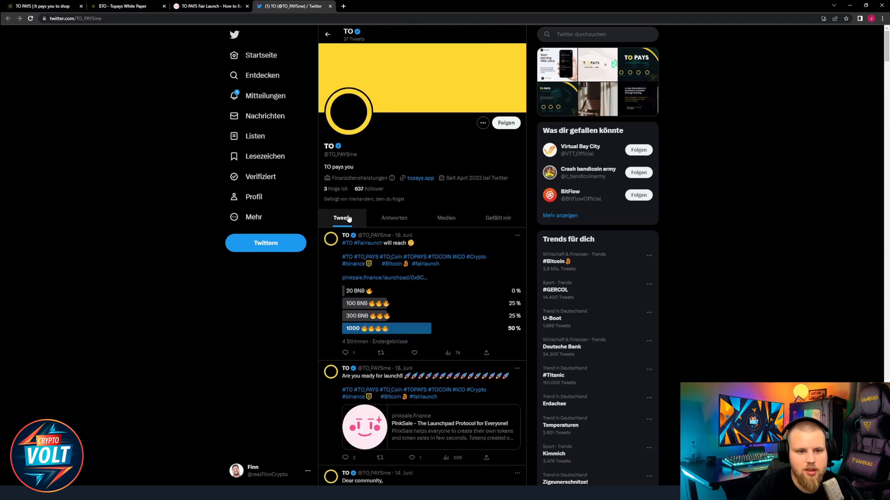
scroll(down, 3)
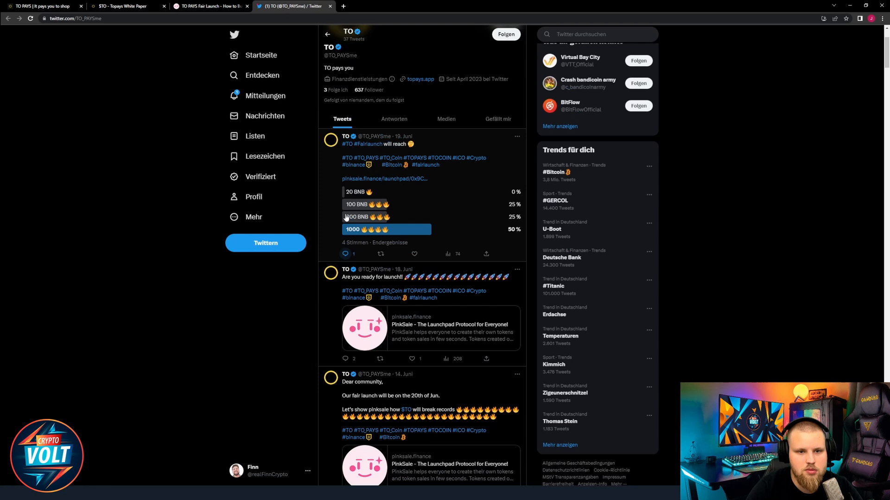
scroll(up, 3)
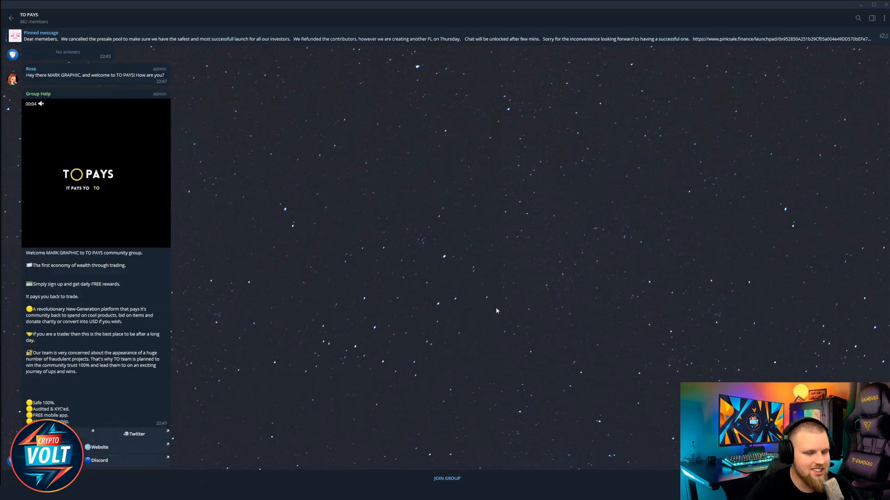
mouse_move(174, 394)
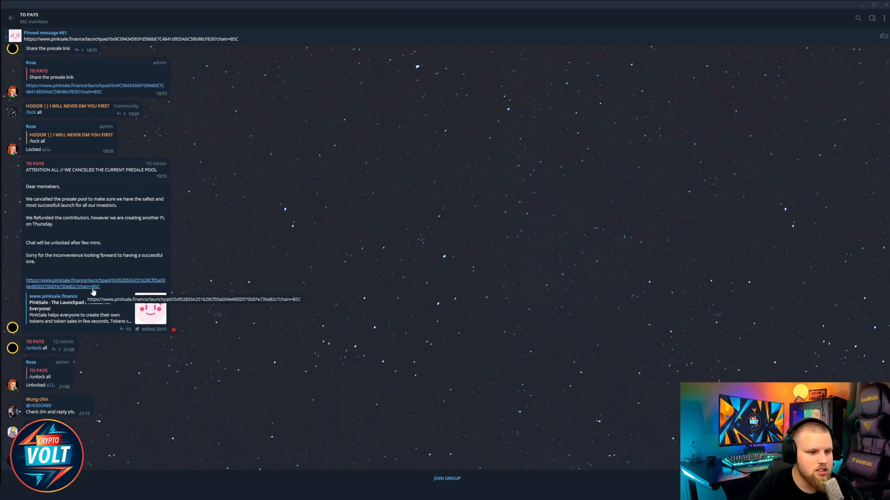
Step: Open the TO PAYS Telegram group and read back to the canceled presale and free-coins posts
click(94, 285)
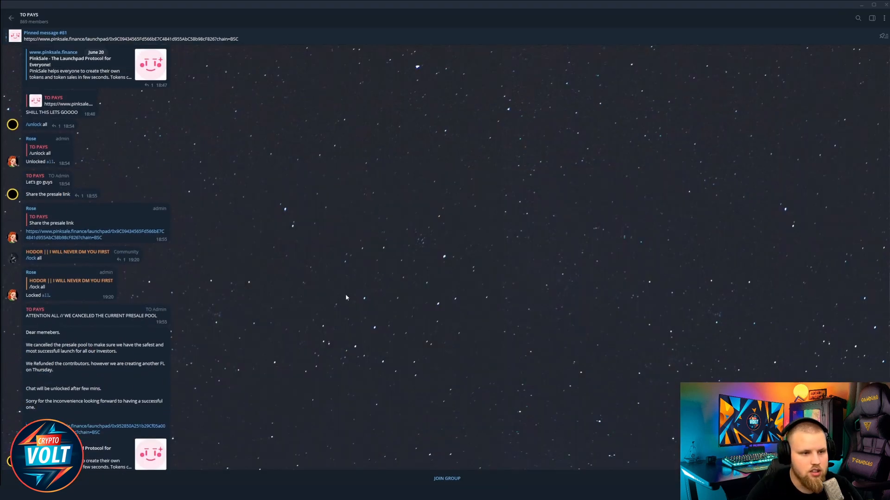
scroll(up, 3)
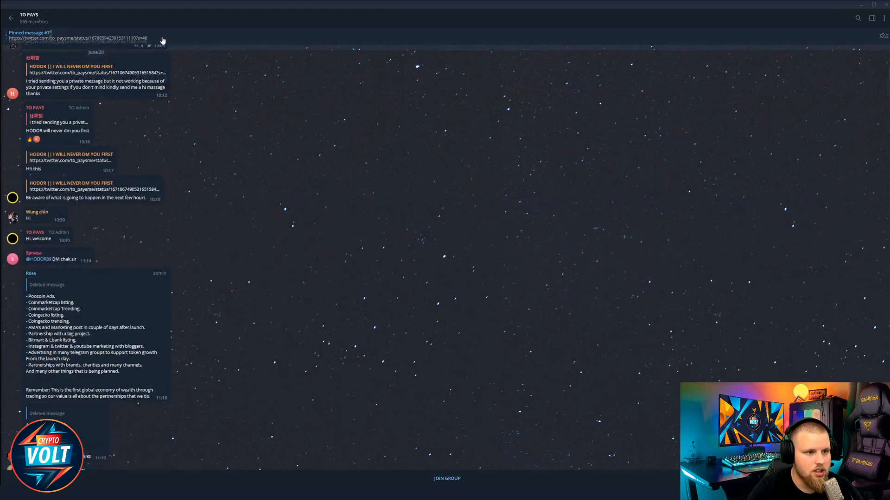
scroll(up, 3)
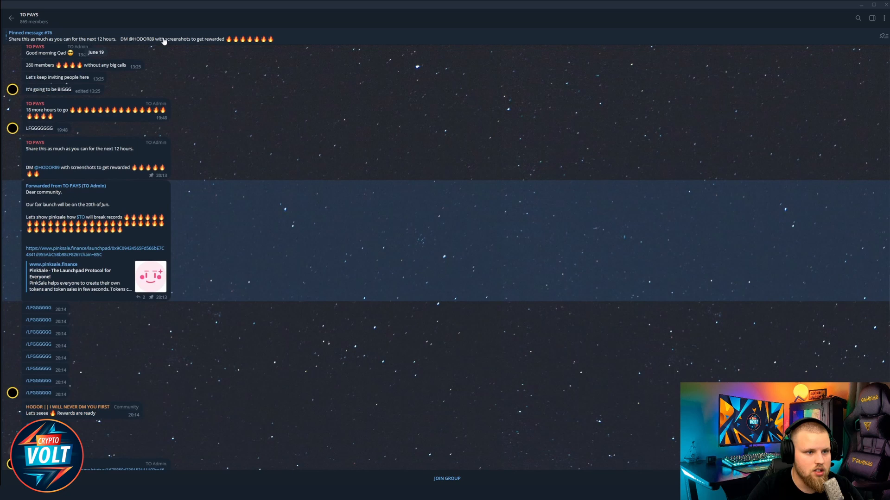
scroll(up, 3)
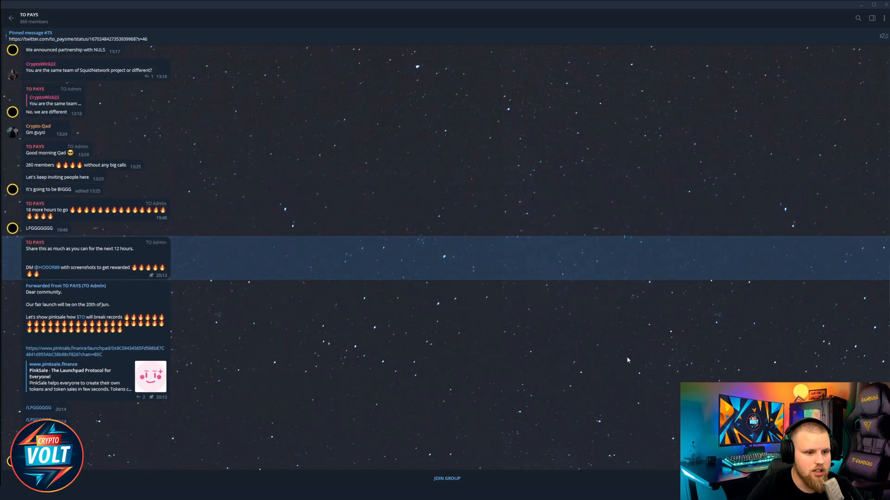
scroll(down, 3)
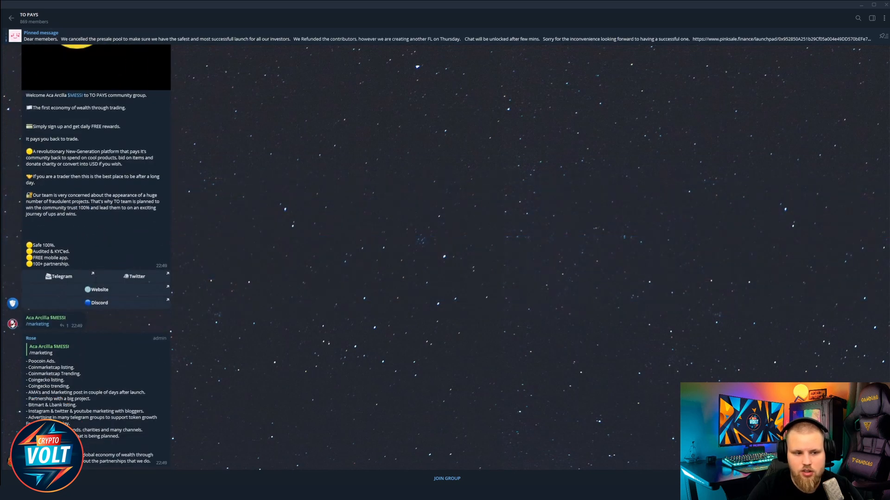
scroll(down, 3)
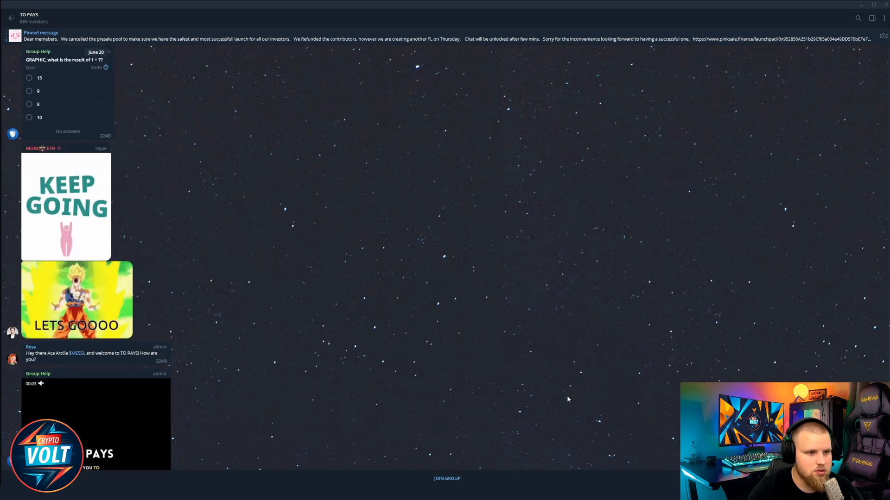
scroll(down, 3)
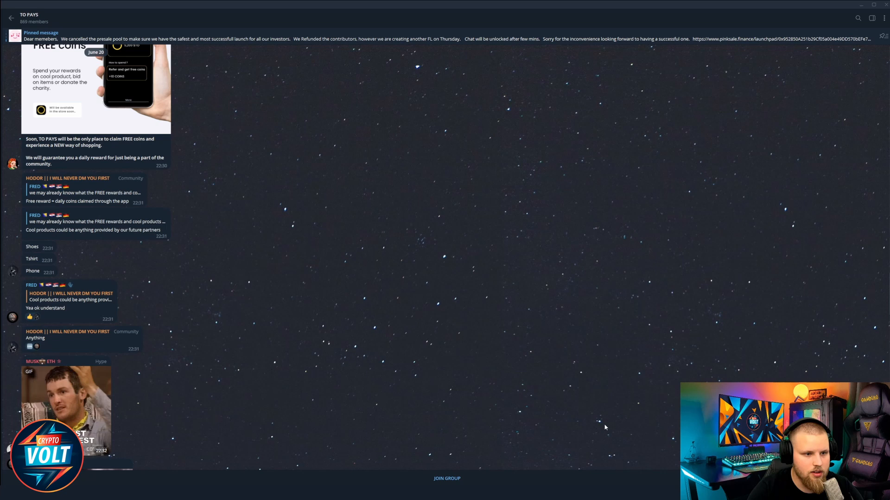
scroll(up, 3)
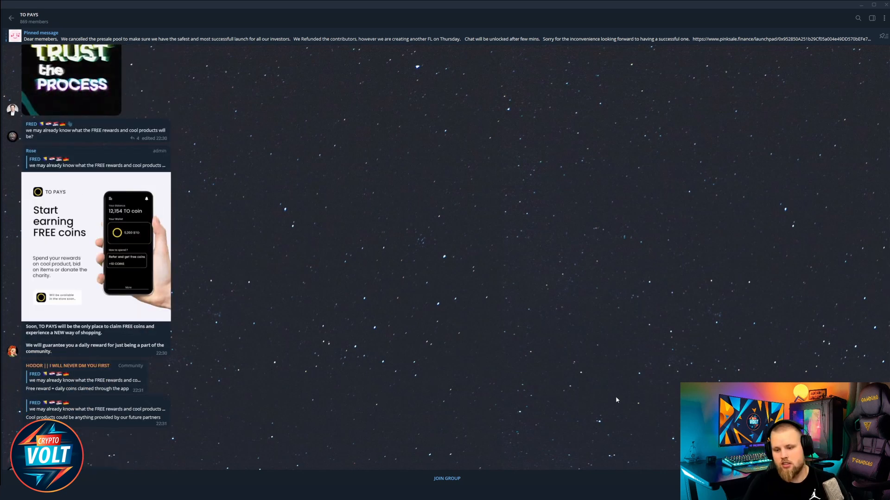